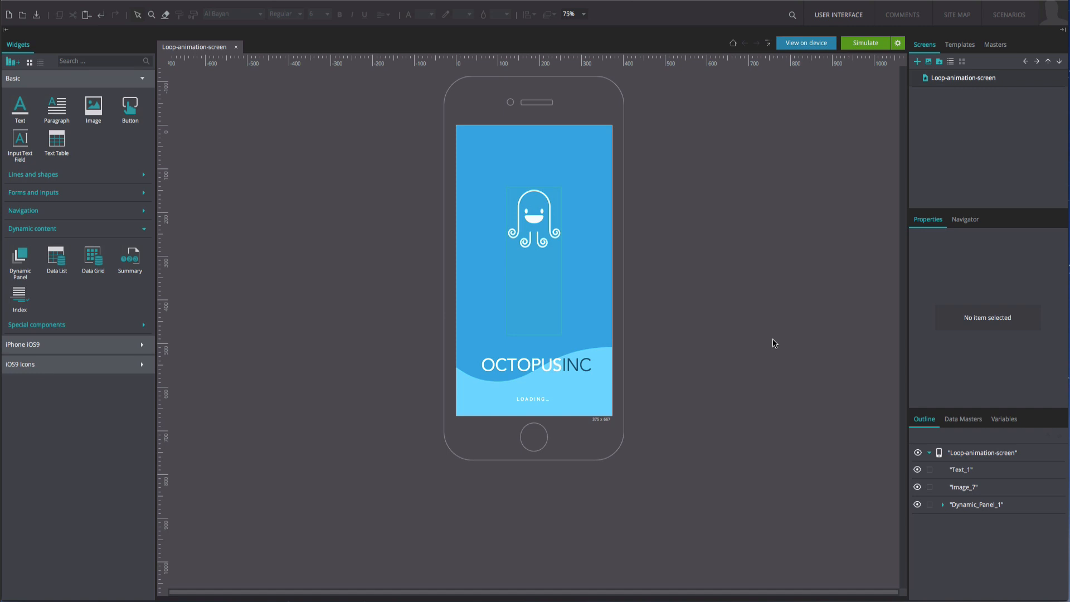
mouse_move(741, 338)
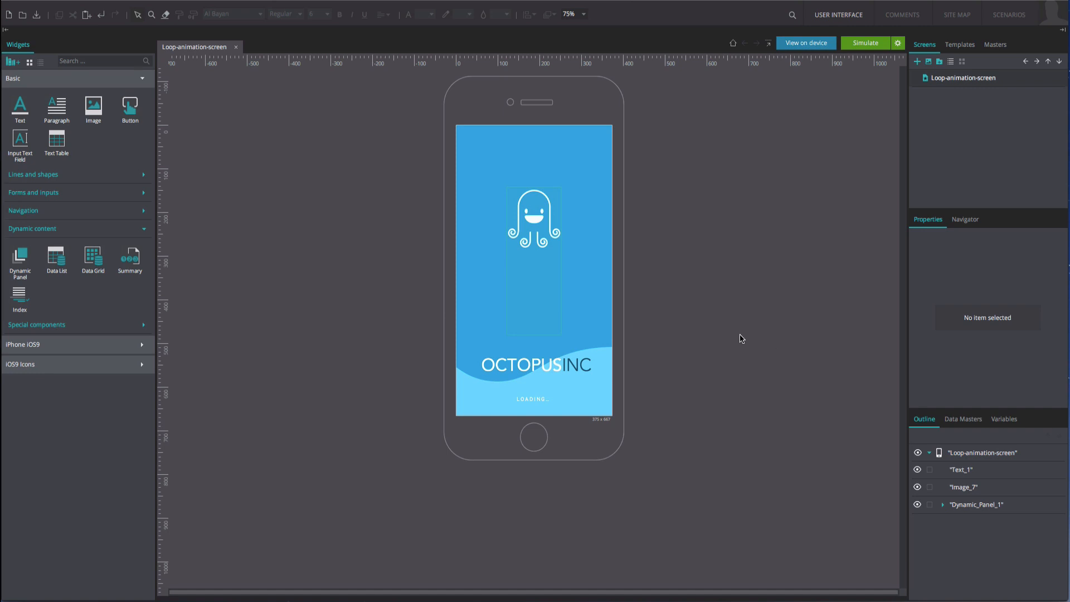
- Step through the octopus dynamic panel's states, ending back on Panel_1
click(534, 264)
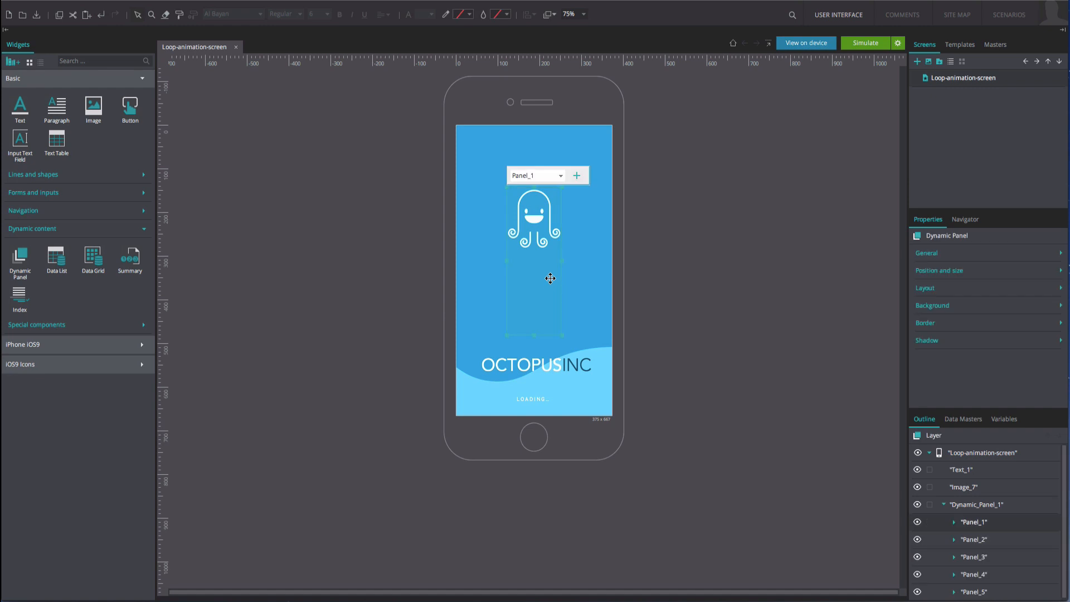
click(562, 176)
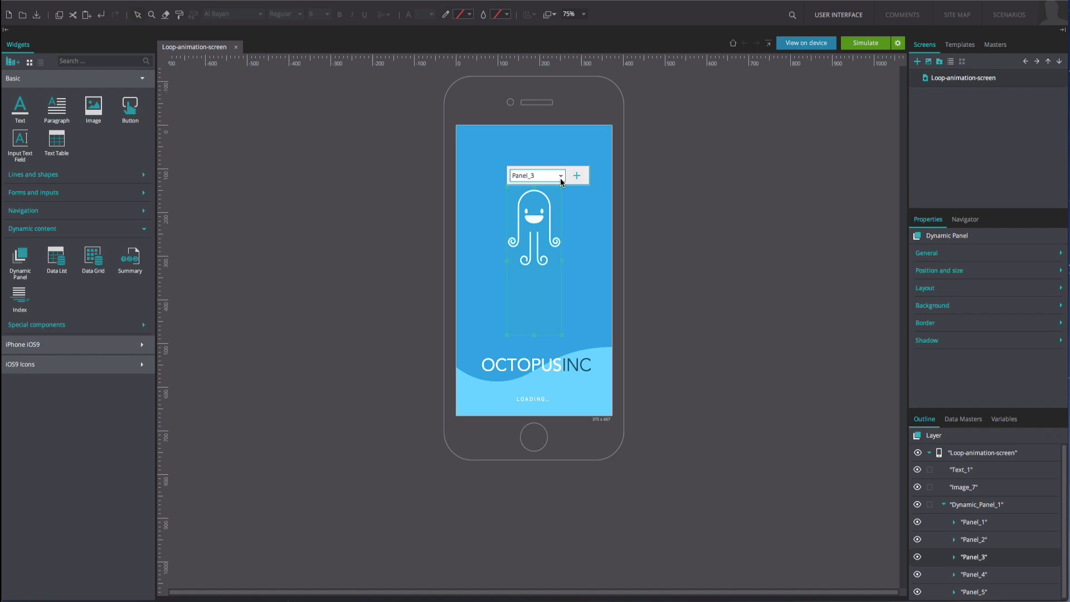
click(559, 175)
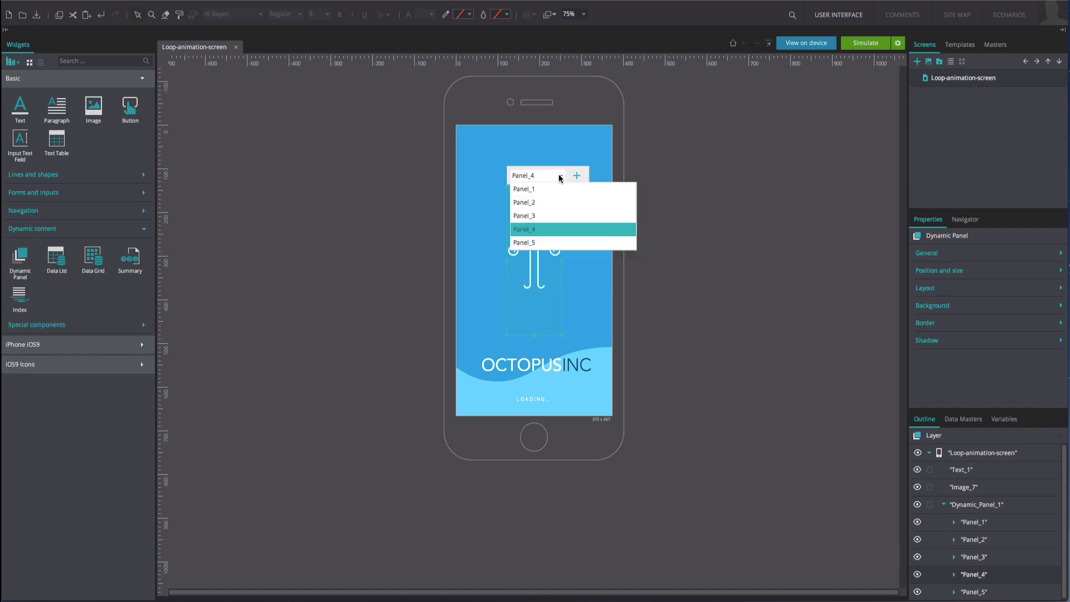
click(524, 243)
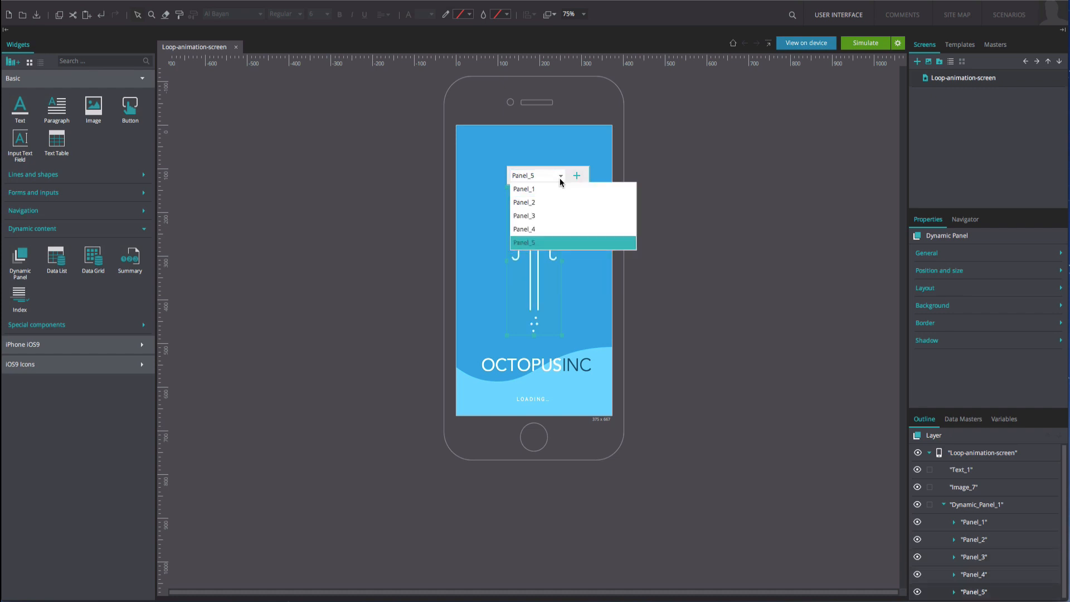
click(524, 188)
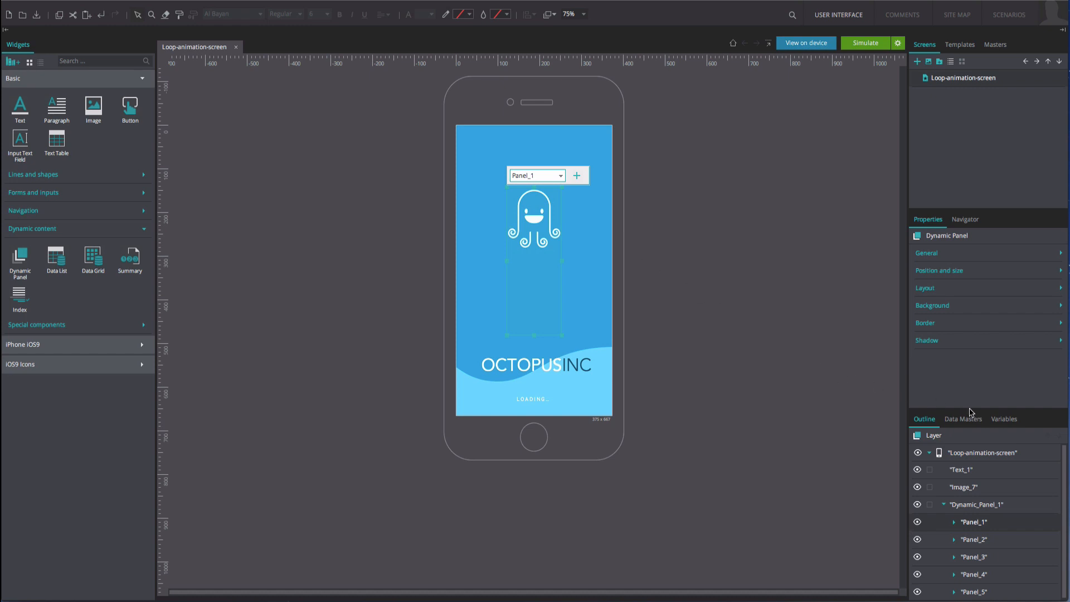
- Create a new project variable named loop
click(1004, 418)
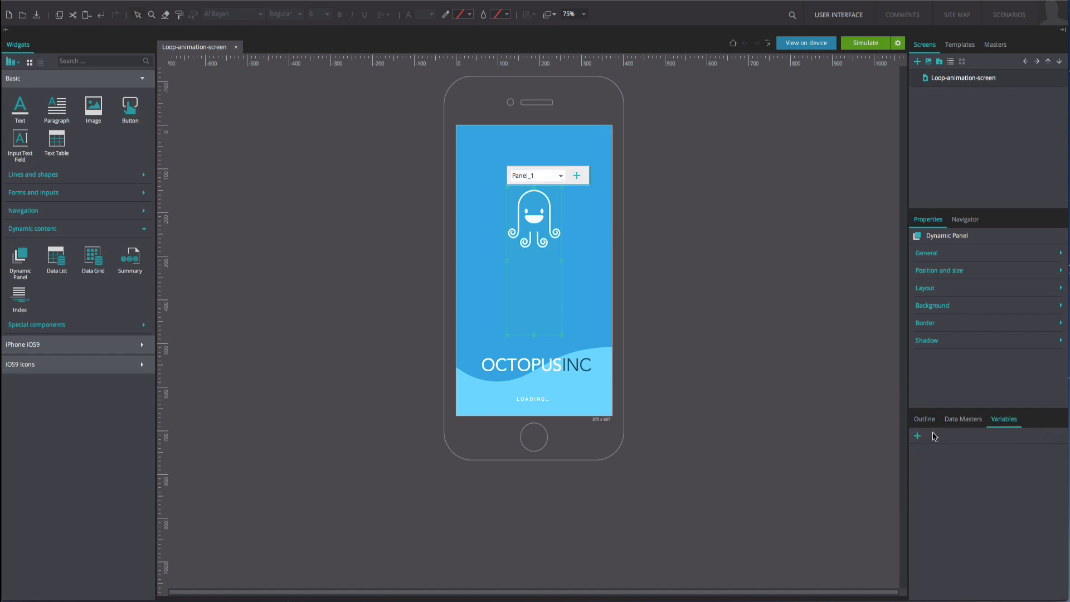
click(917, 435)
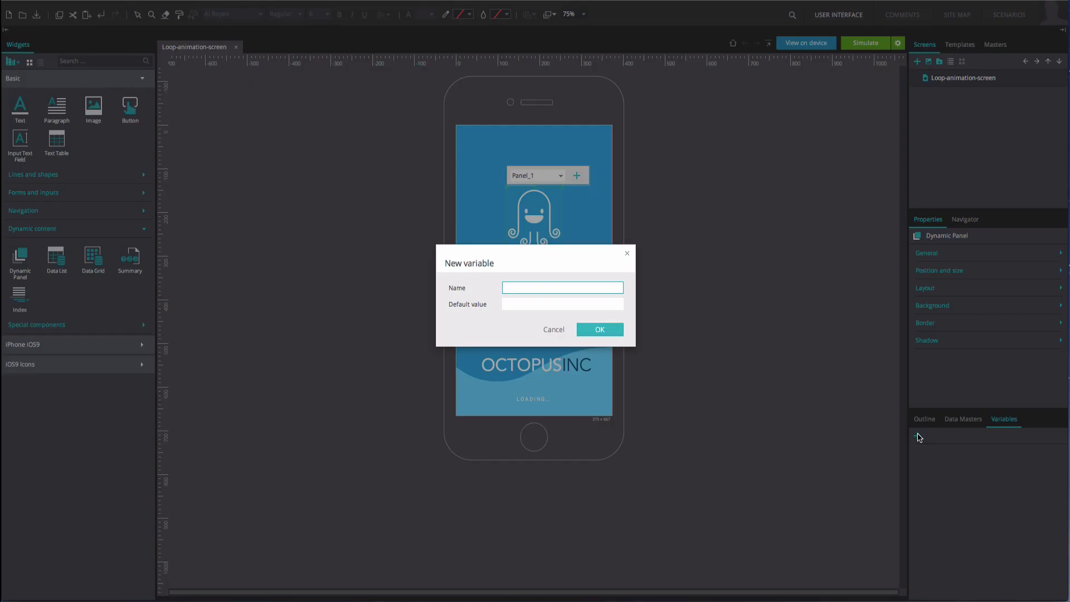
text(loop)
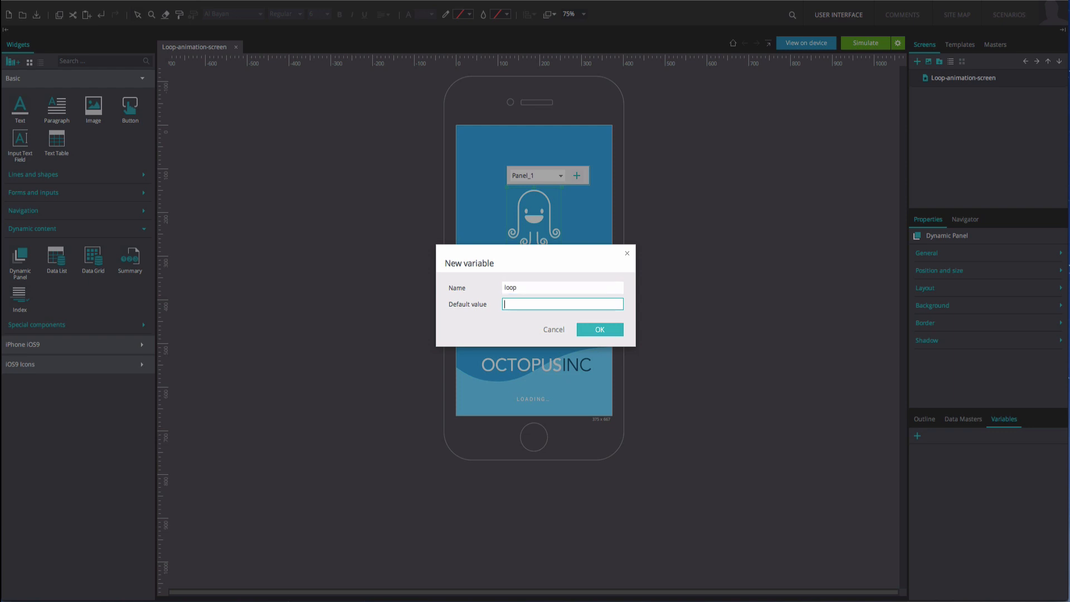
click(599, 329)
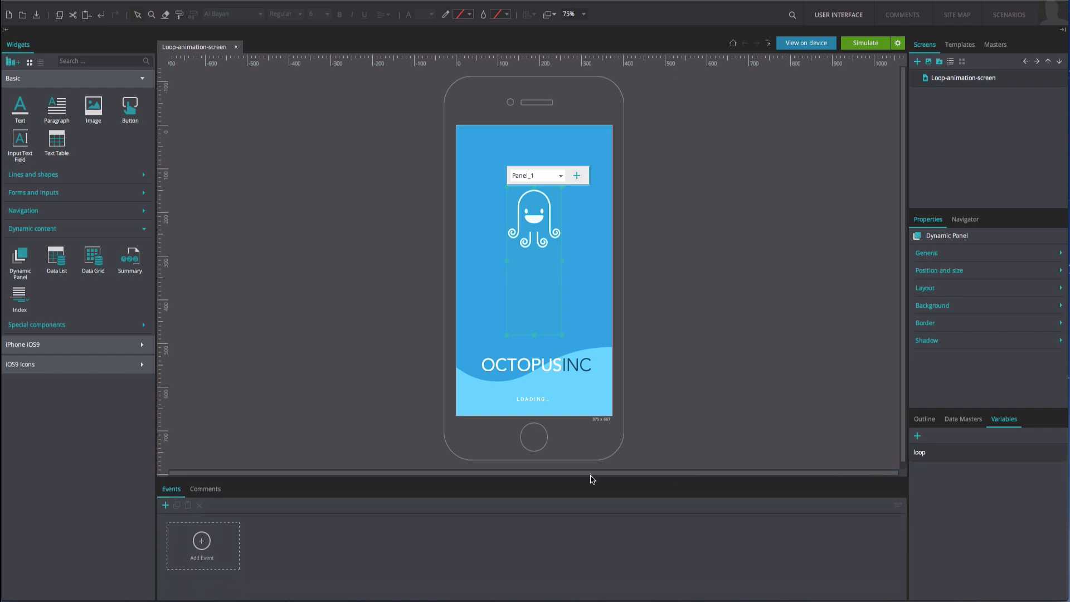
- Add an On Page Load event setting the variable loop to fixed value 1
click(202, 541)
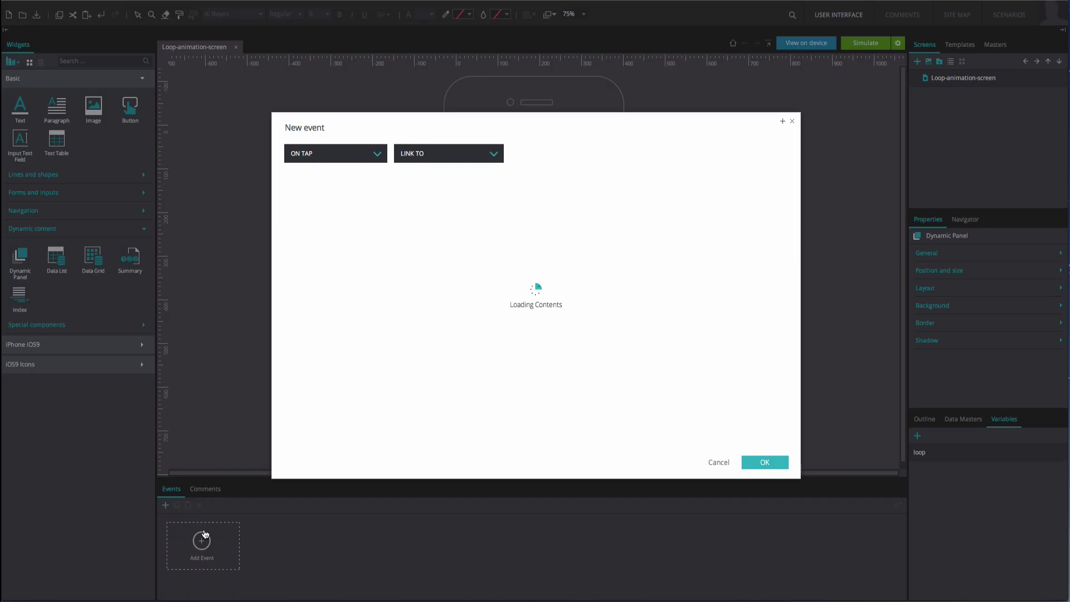
click(336, 153)
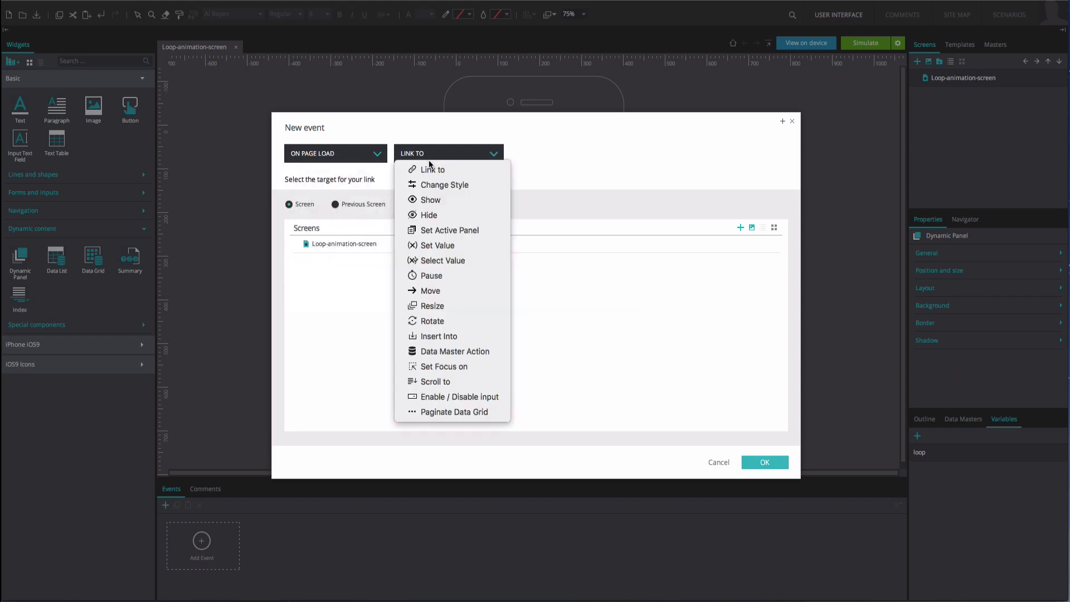
click(432, 245)
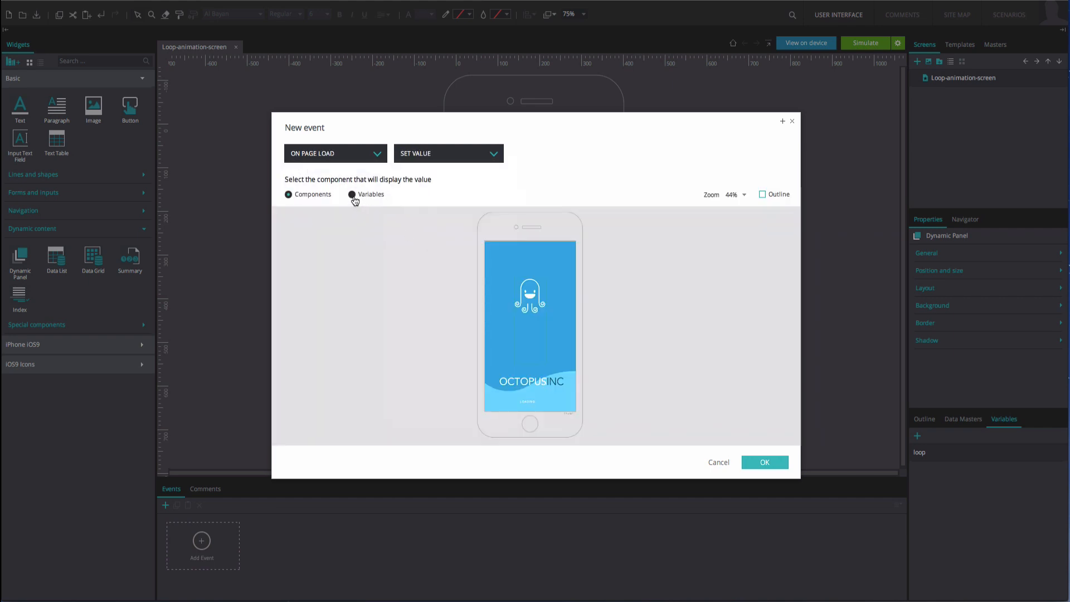
click(352, 194)
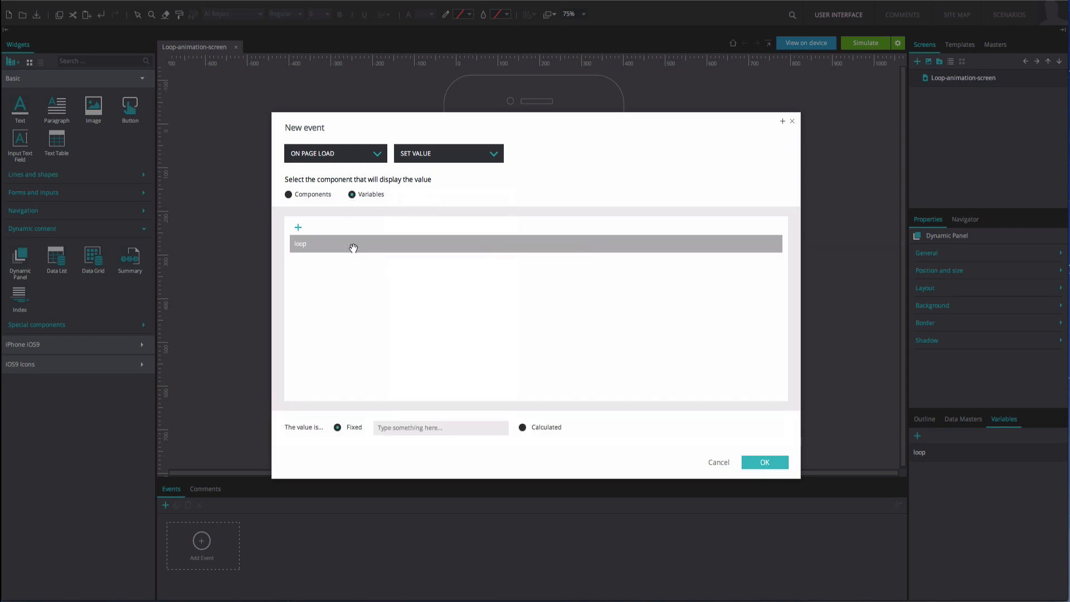
click(441, 427)
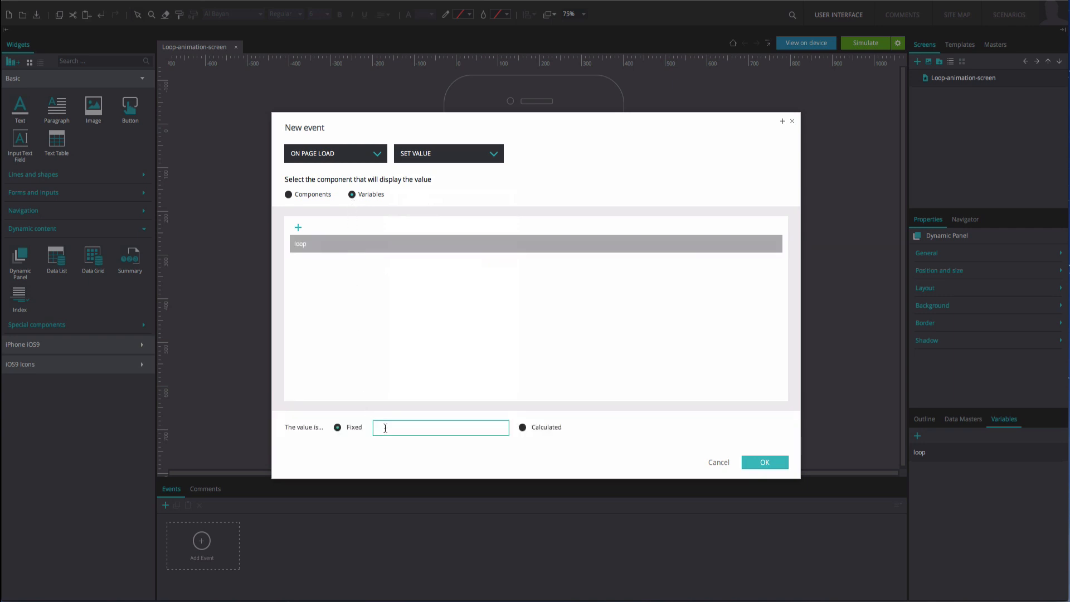
text(1)
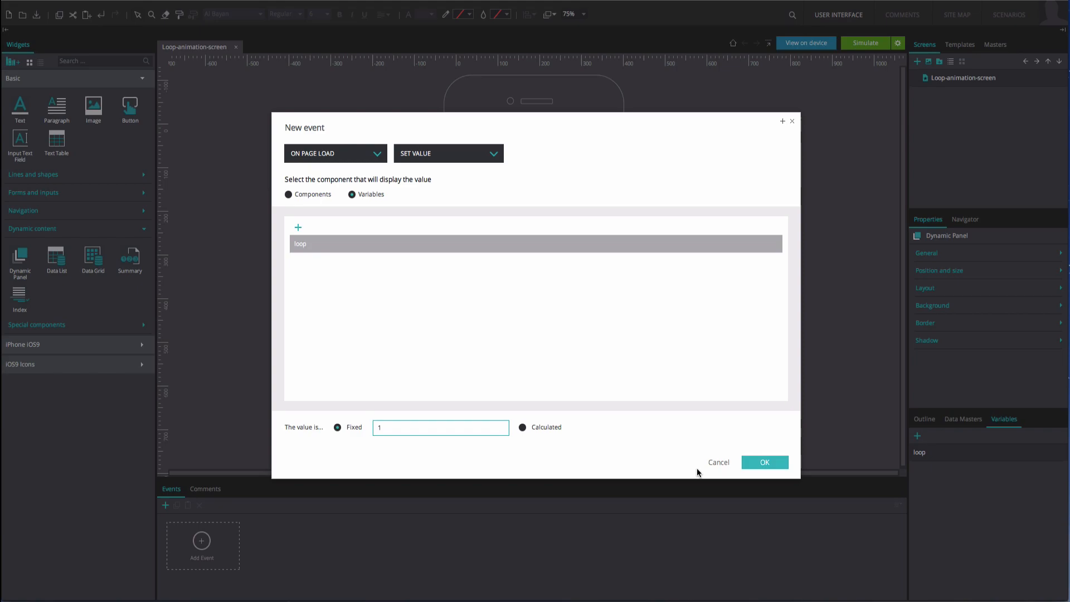
click(765, 462)
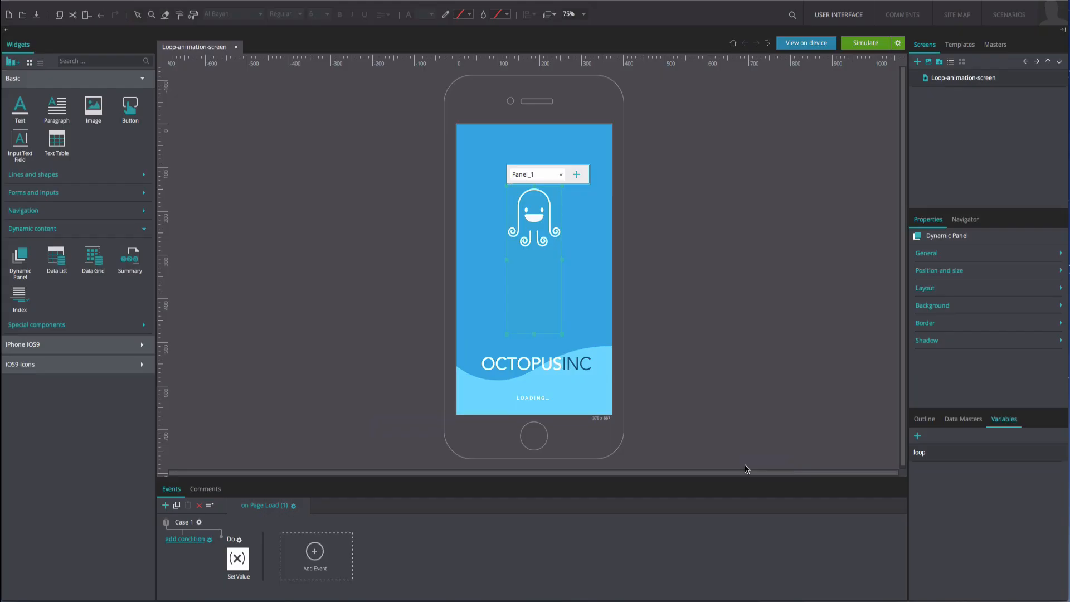
mouse_move(418, 533)
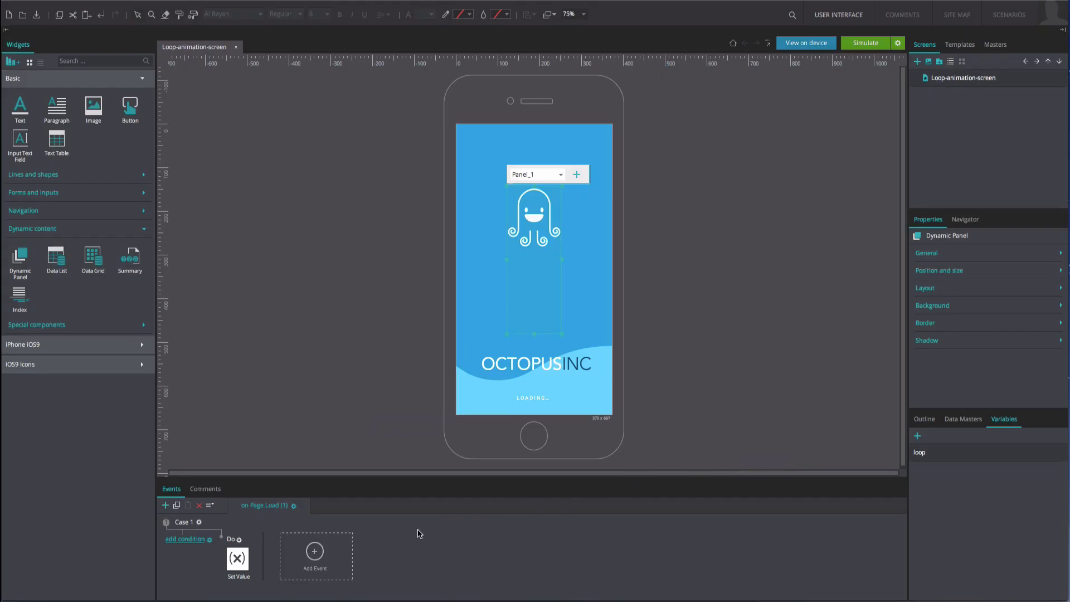
- Add an On Variable Change event on loop with a Set Active Panel action
click(315, 556)
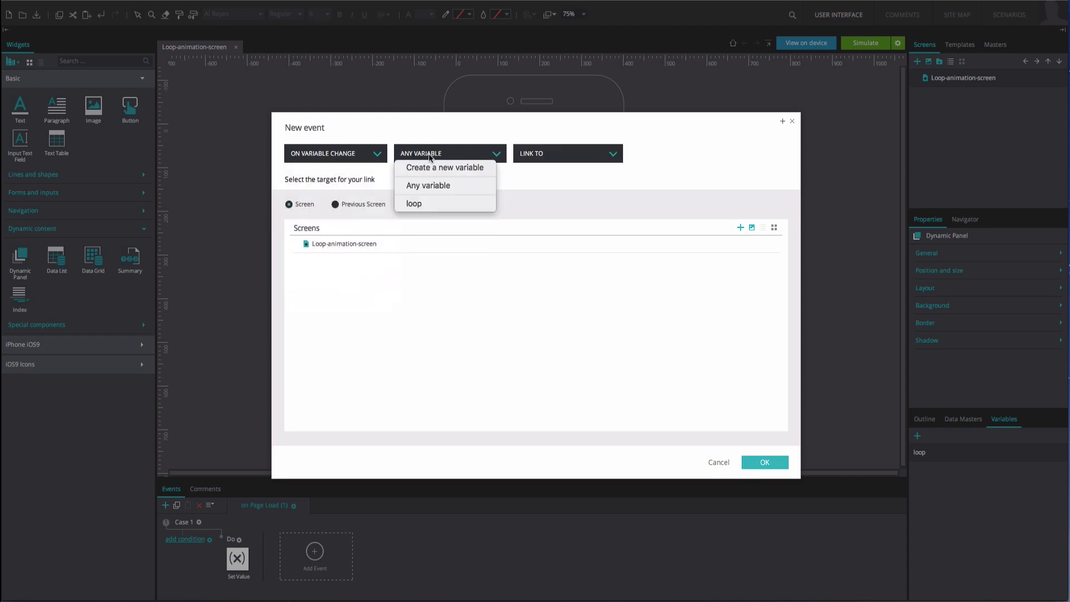
click(413, 204)
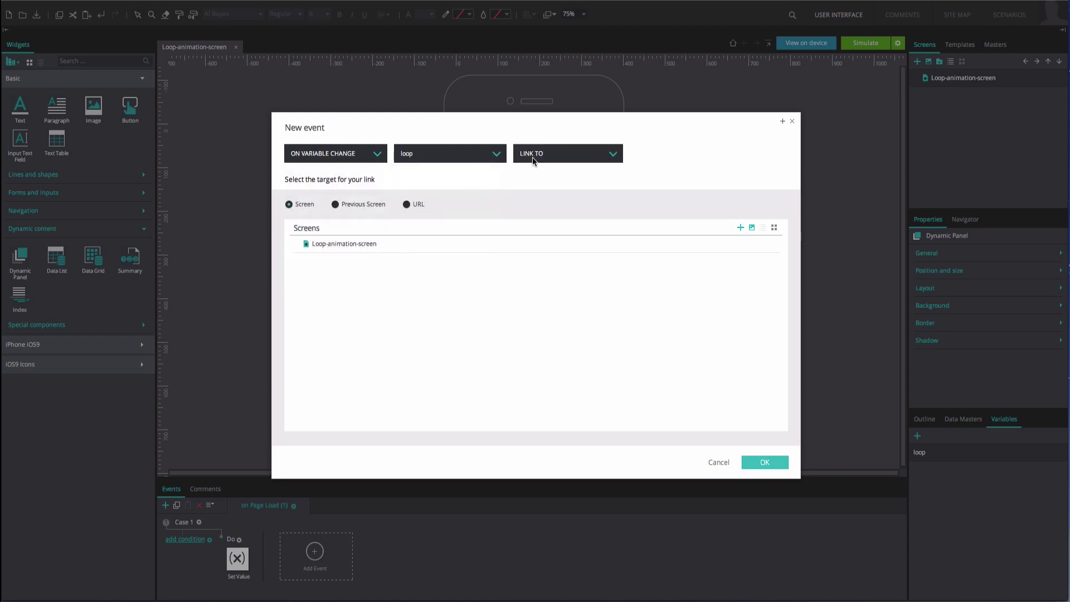
click(568, 153)
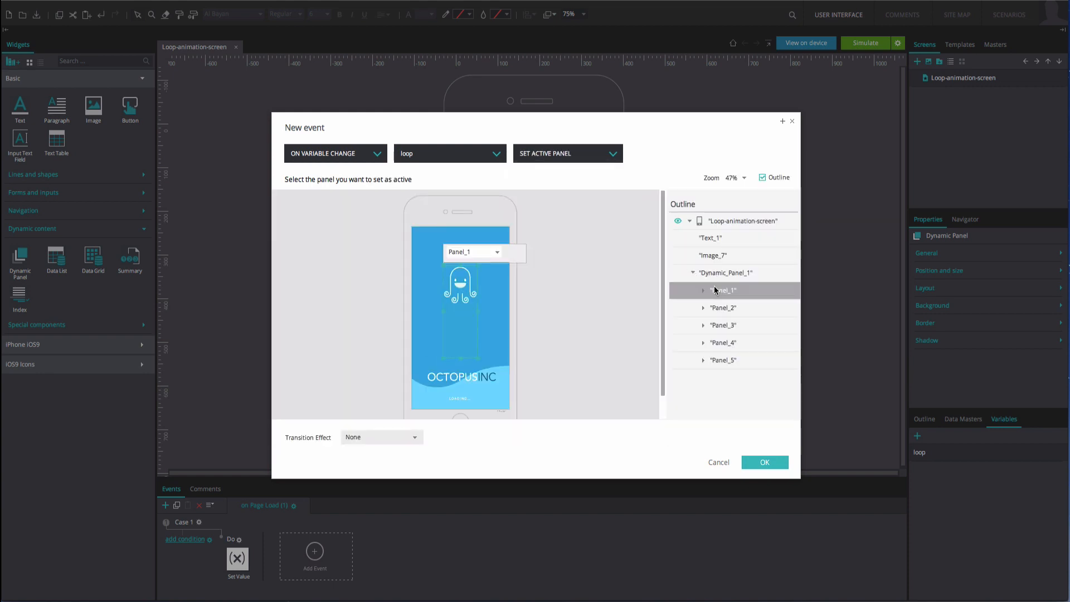
click(765, 462)
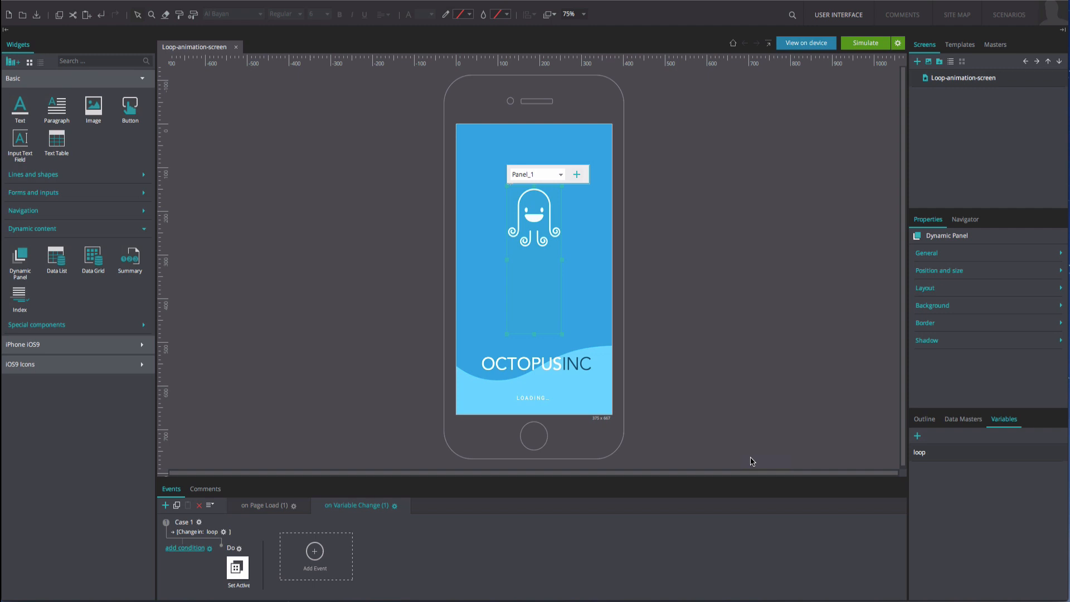
mouse_move(239, 550)
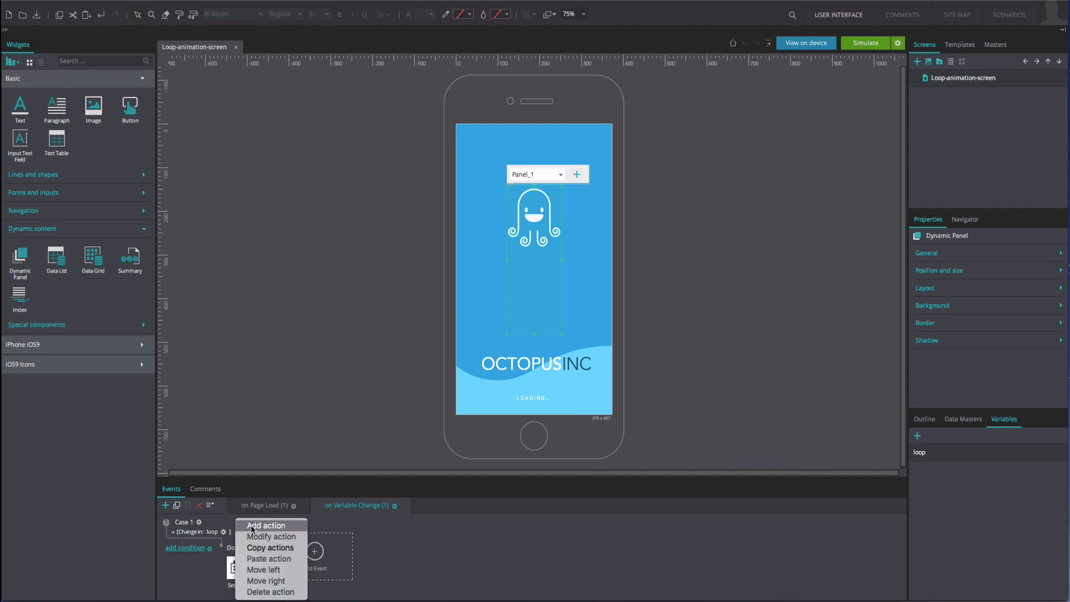
- Add a second Set Active Panel action to the loop event, activating Panel_2
click(265, 525)
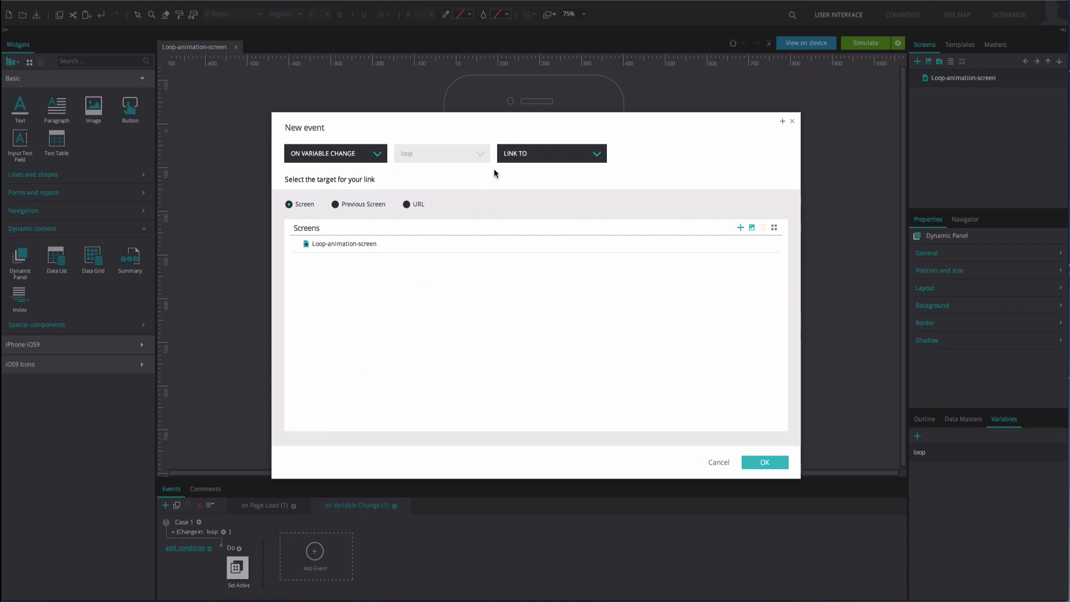
click(552, 153)
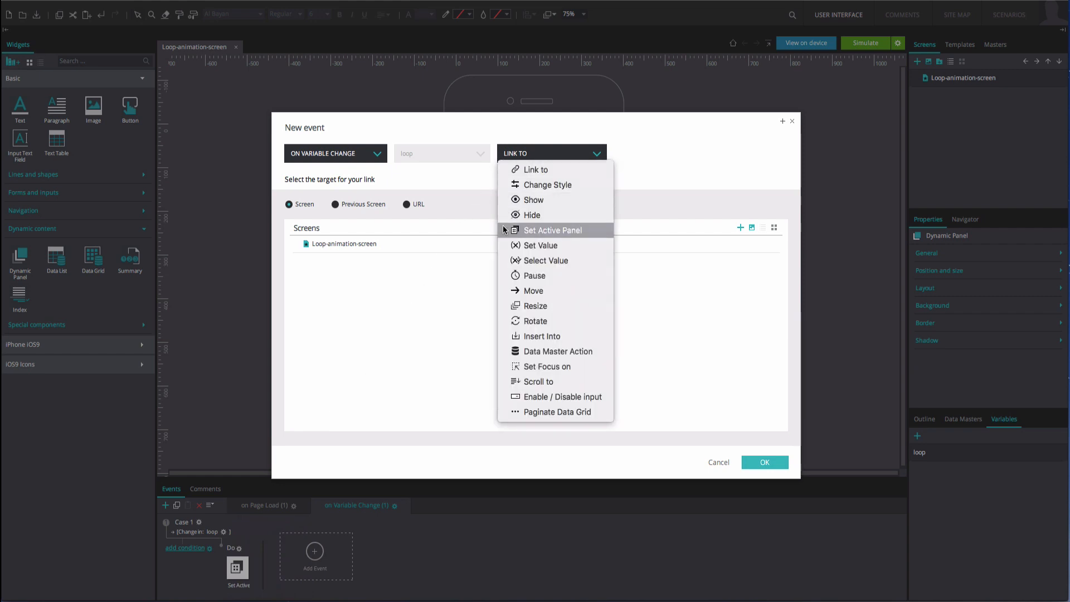
click(552, 230)
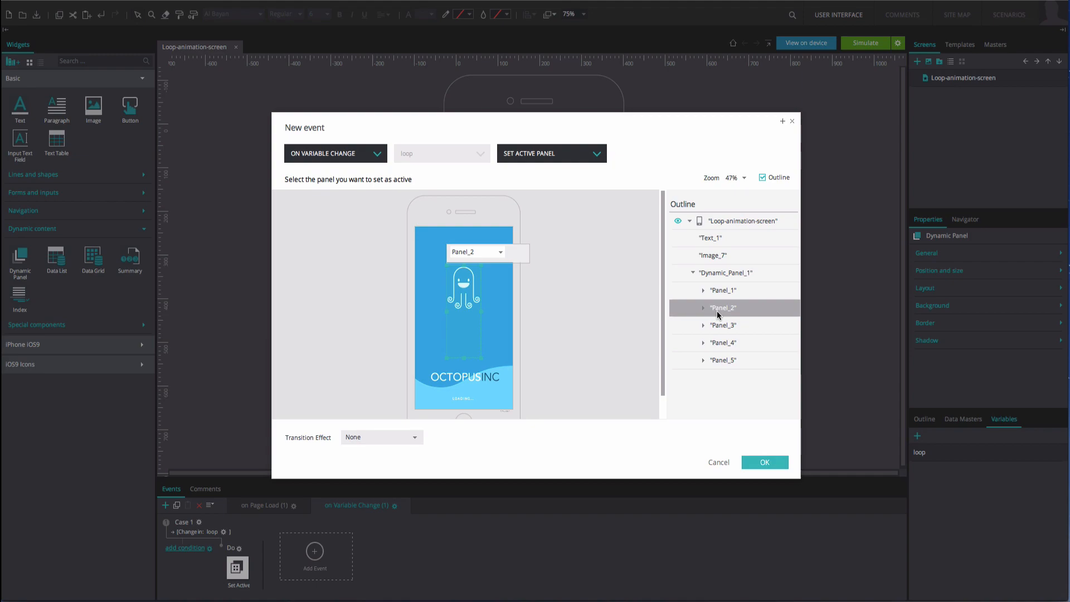
click(764, 462)
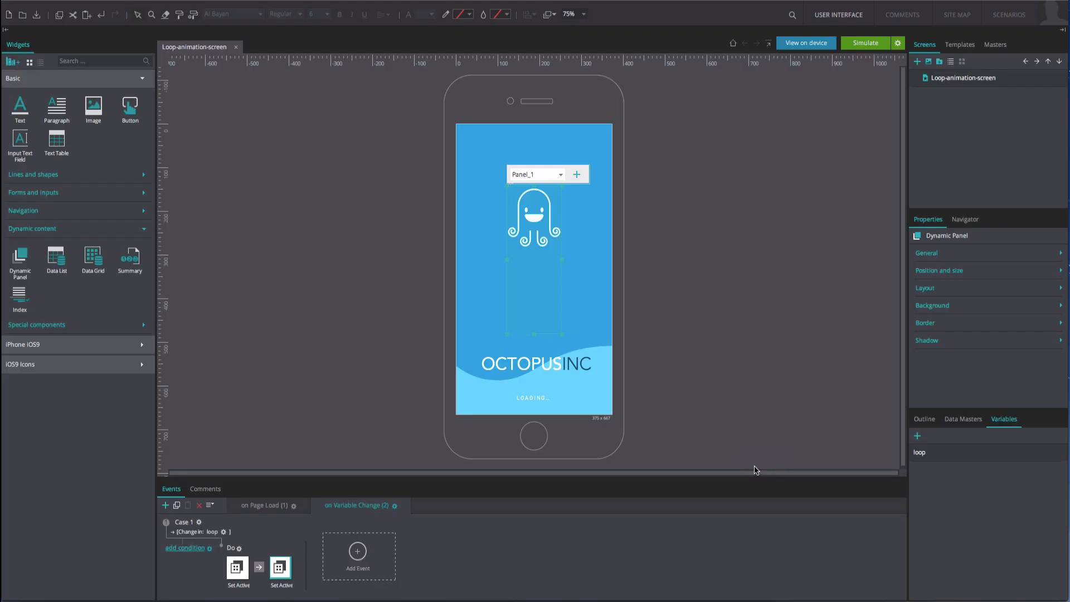
- Insert a third Set Active Panel action after the existing one, activating Panel_3
right_click(238, 569)
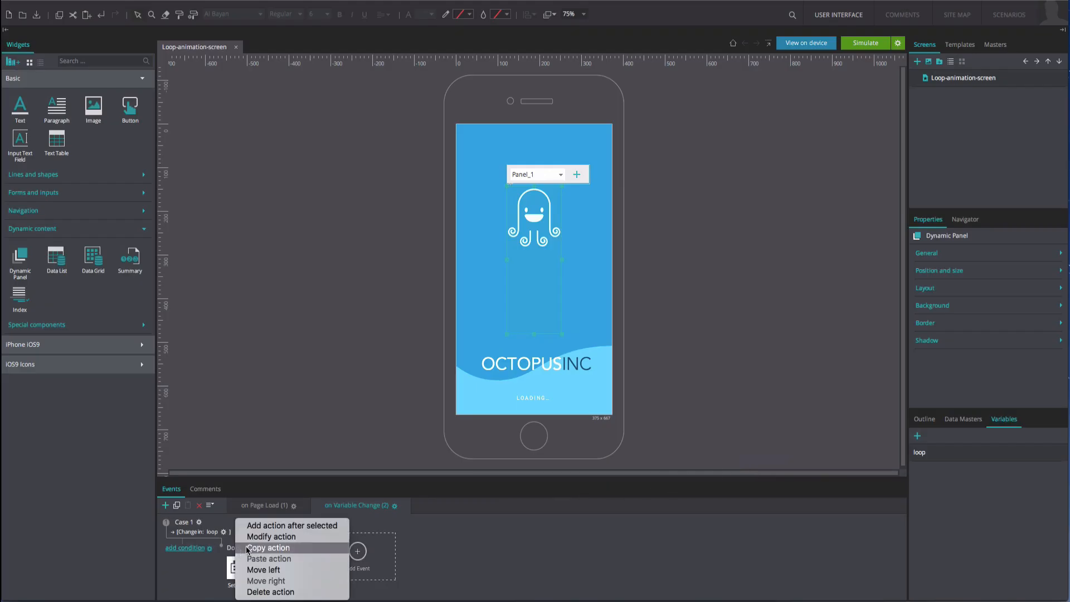
click(270, 536)
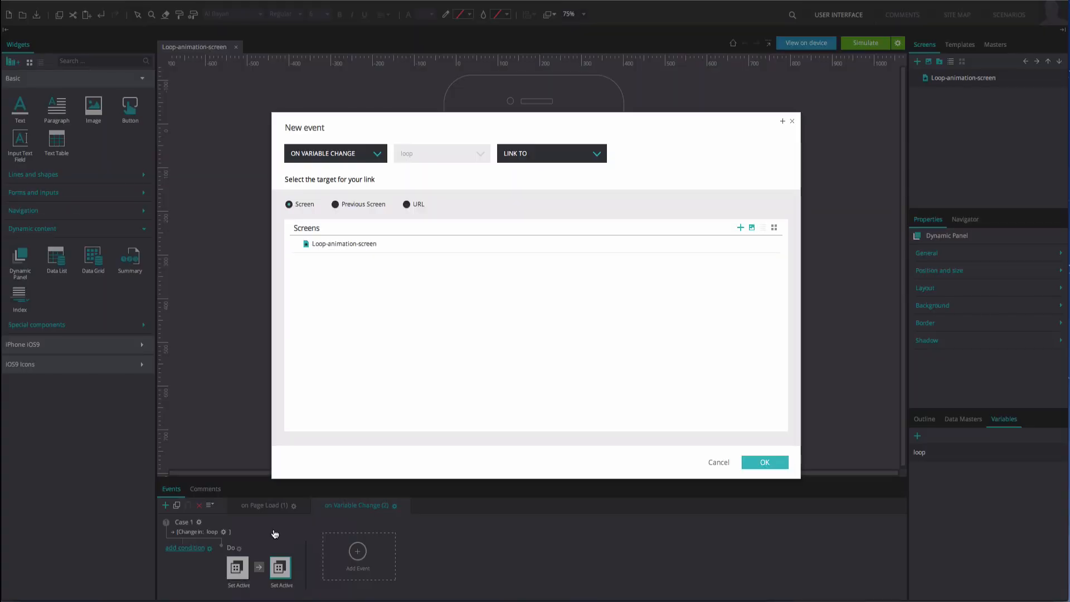
click(552, 153)
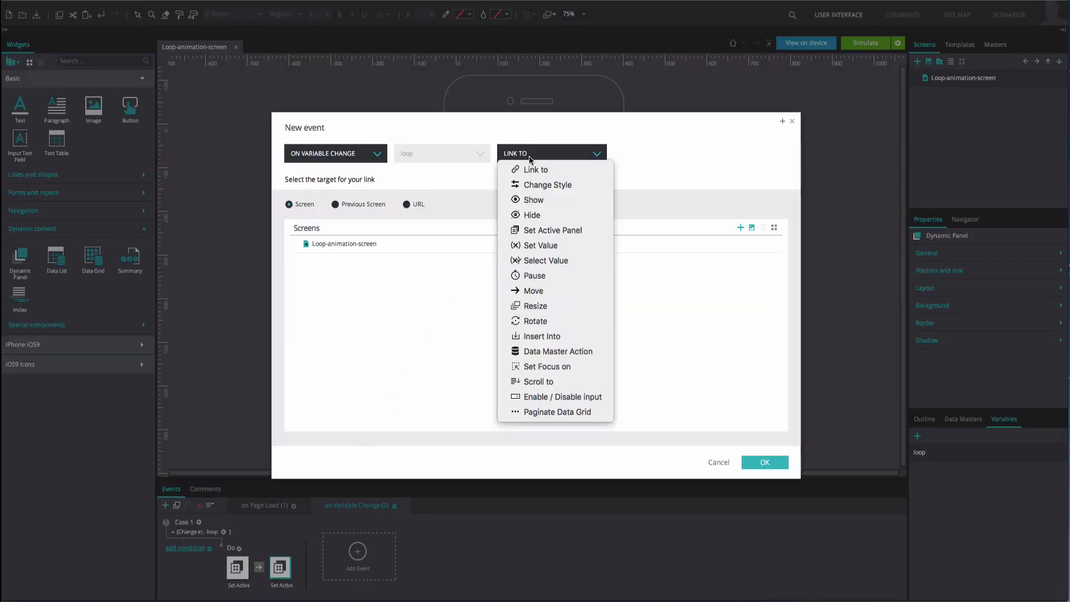
click(552, 230)
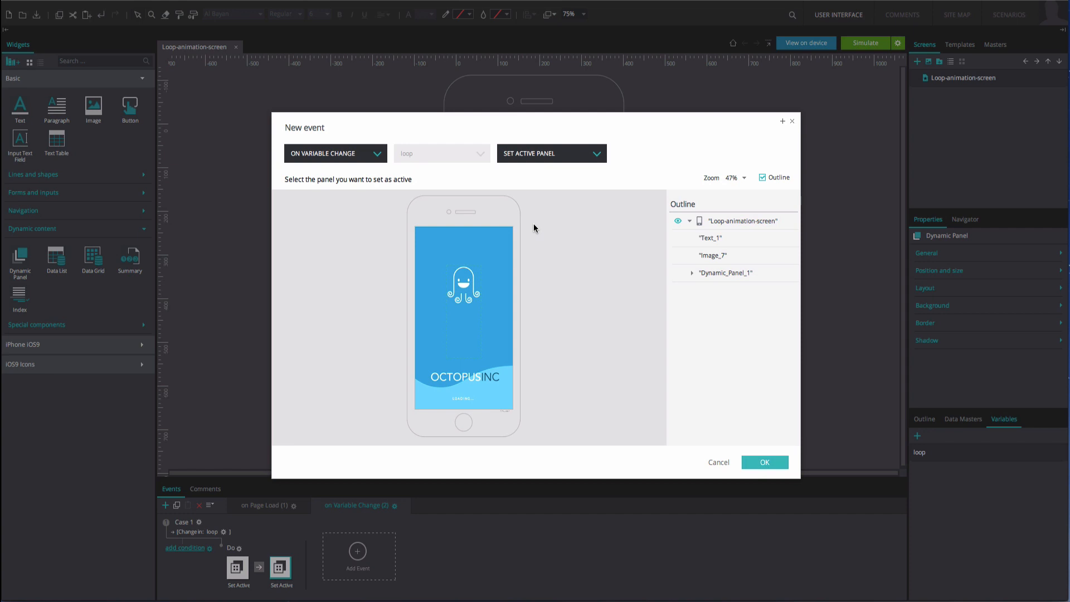
click(693, 273)
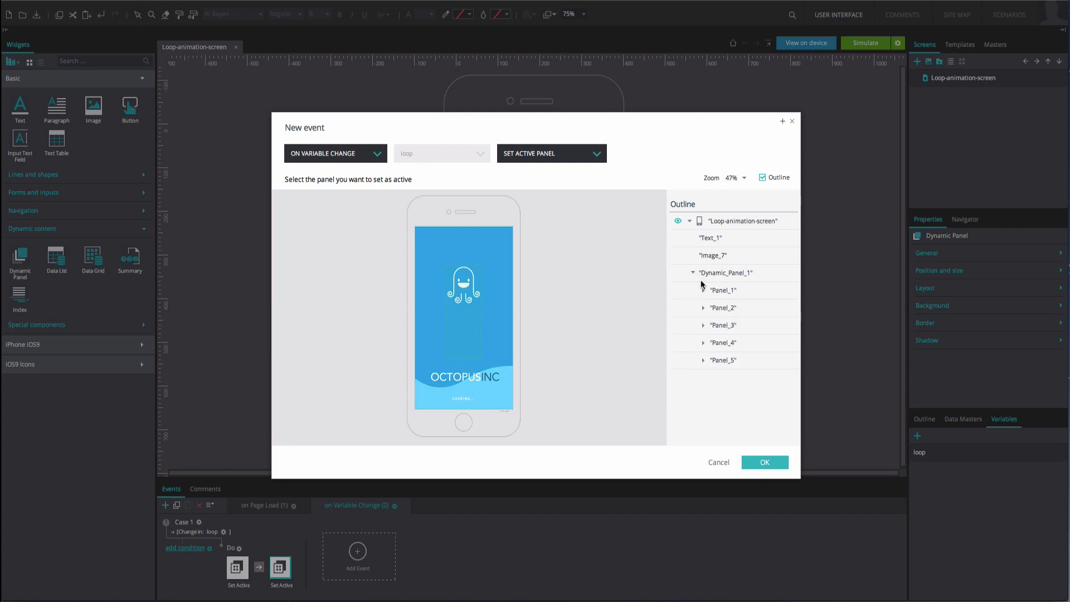
click(723, 325)
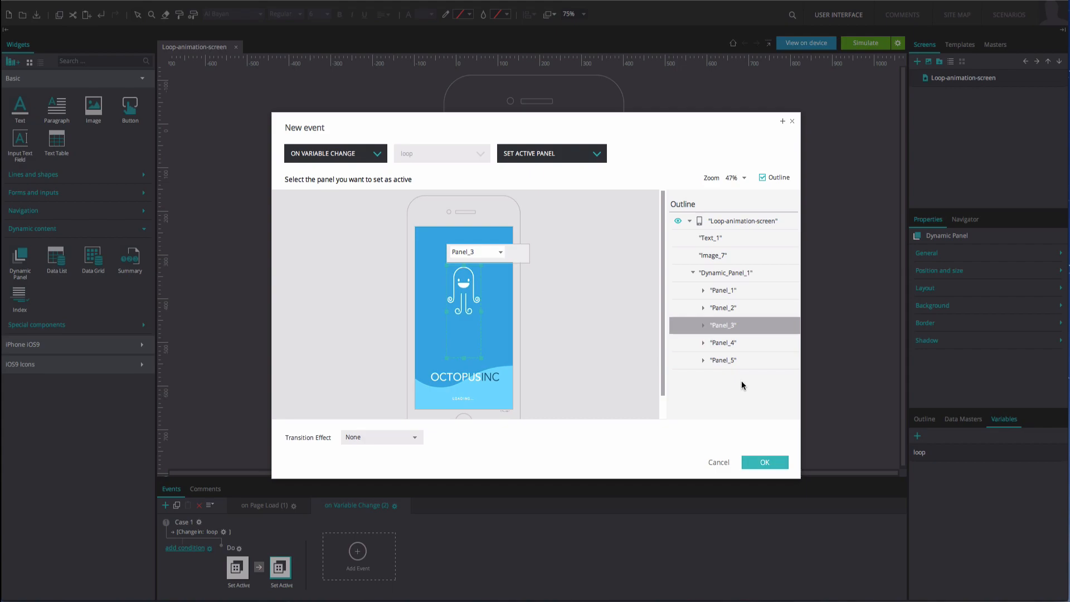
click(764, 462)
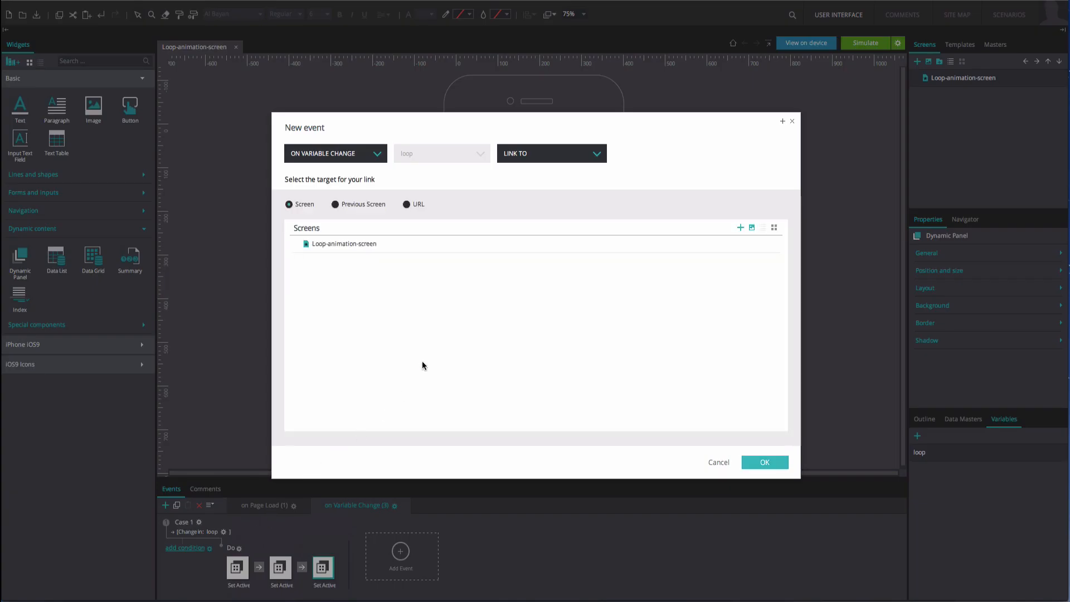
- Chain two more Set Active Panel actions activating Panel_4 and Panel_5
click(551, 153)
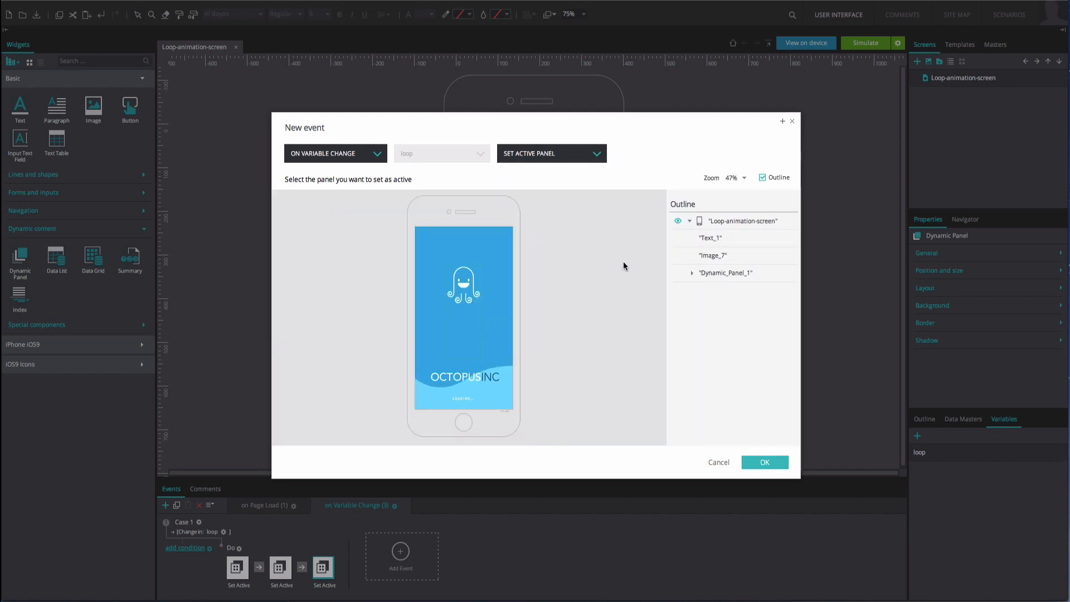
click(765, 462)
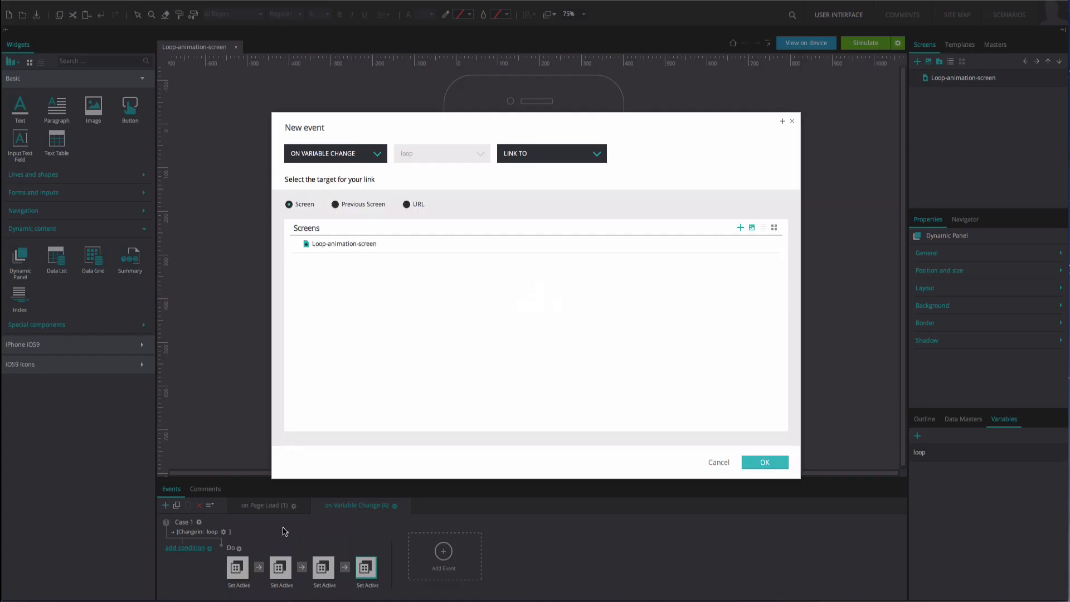
click(552, 154)
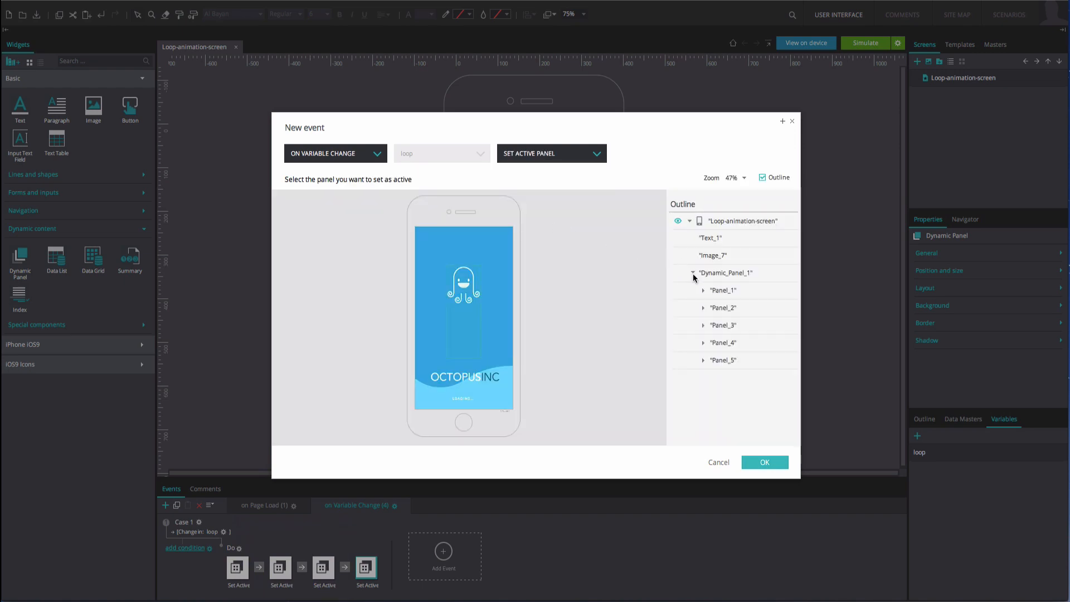
click(765, 462)
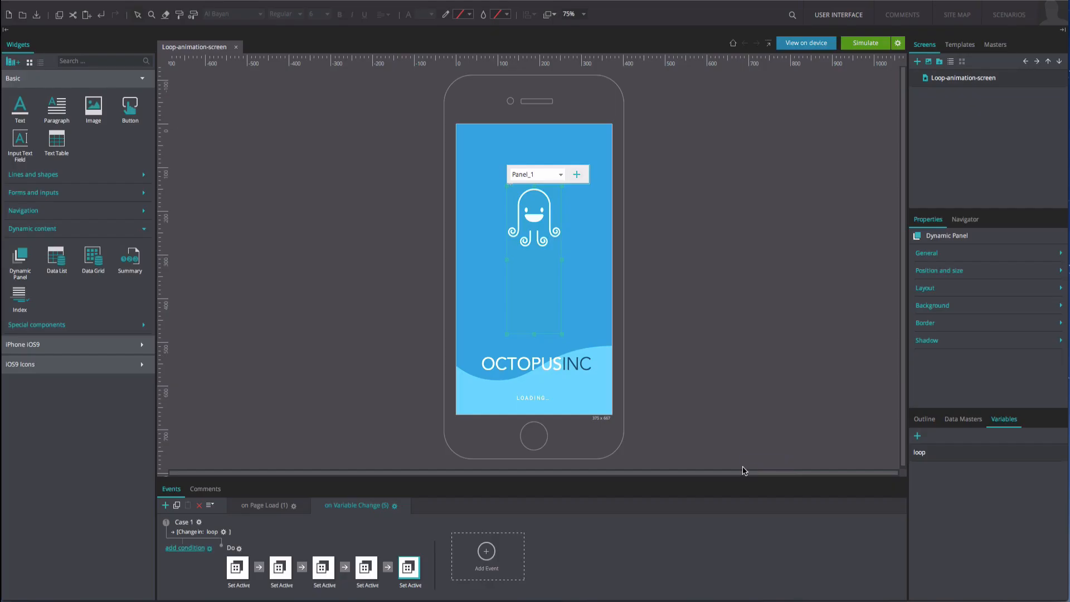
right_click(237, 570)
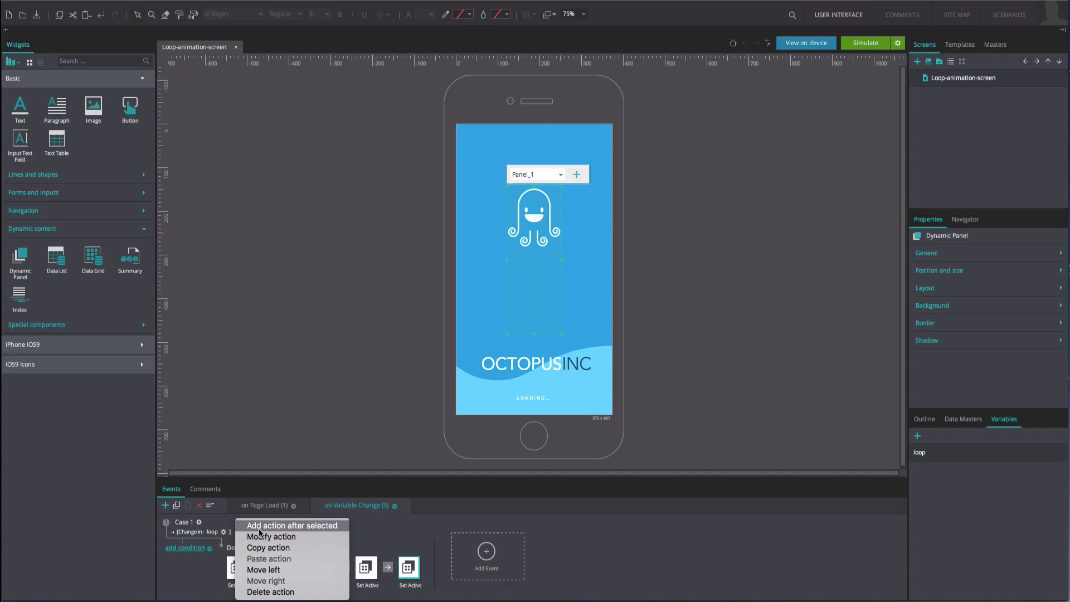
- Append a Set Value action setting loop to the calculated expression loop + 1
click(294, 525)
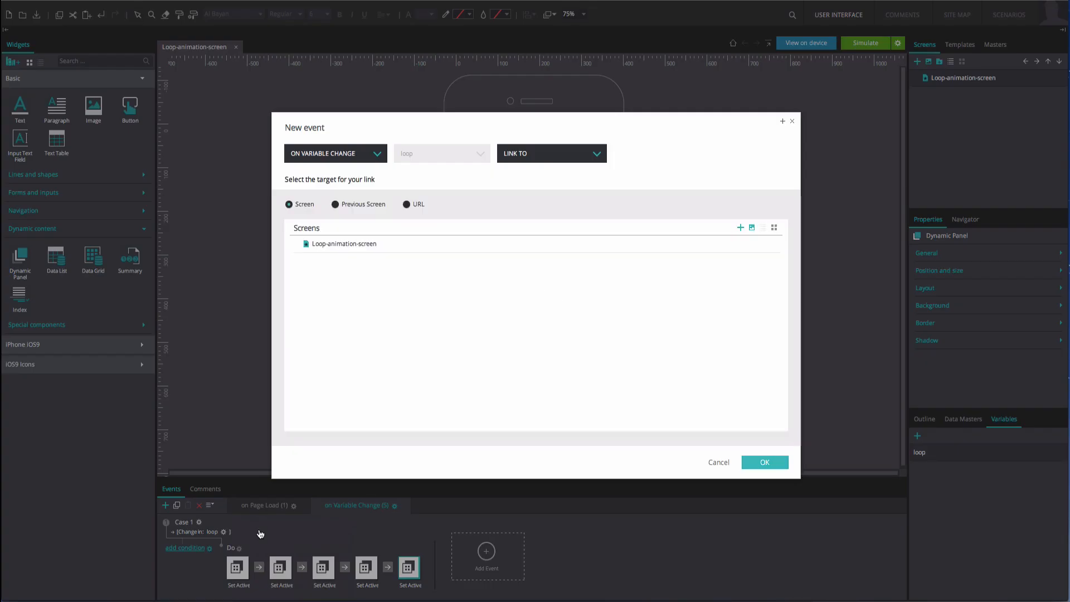
click(551, 153)
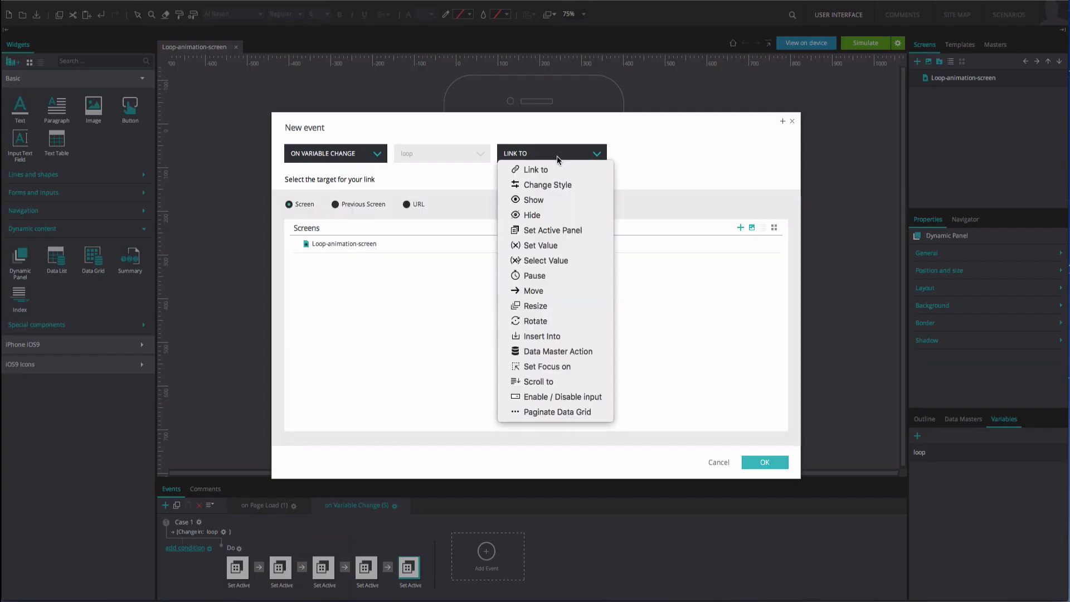
click(557, 153)
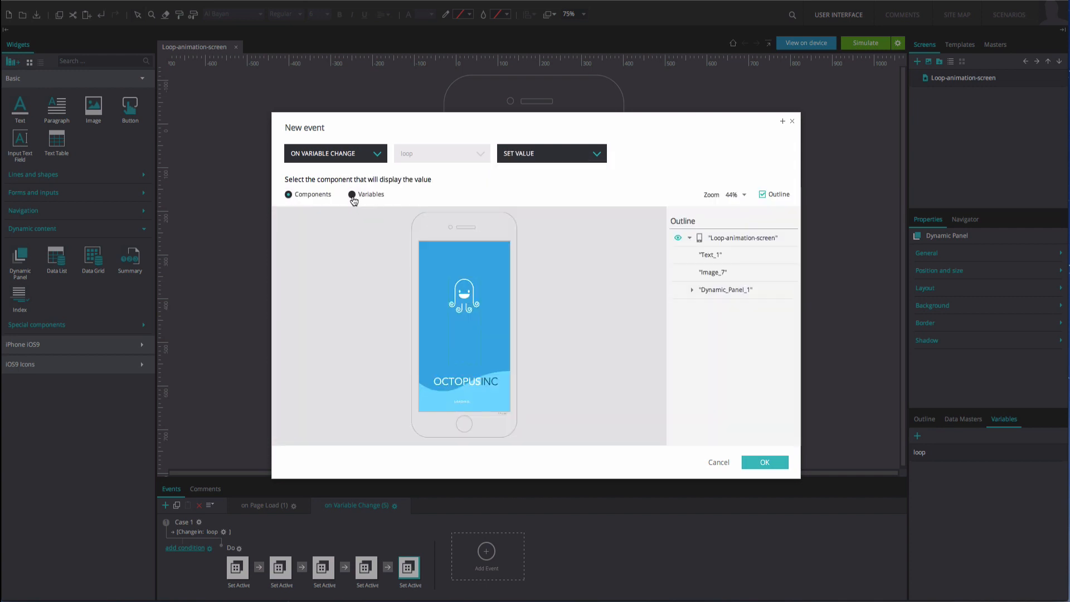
click(352, 194)
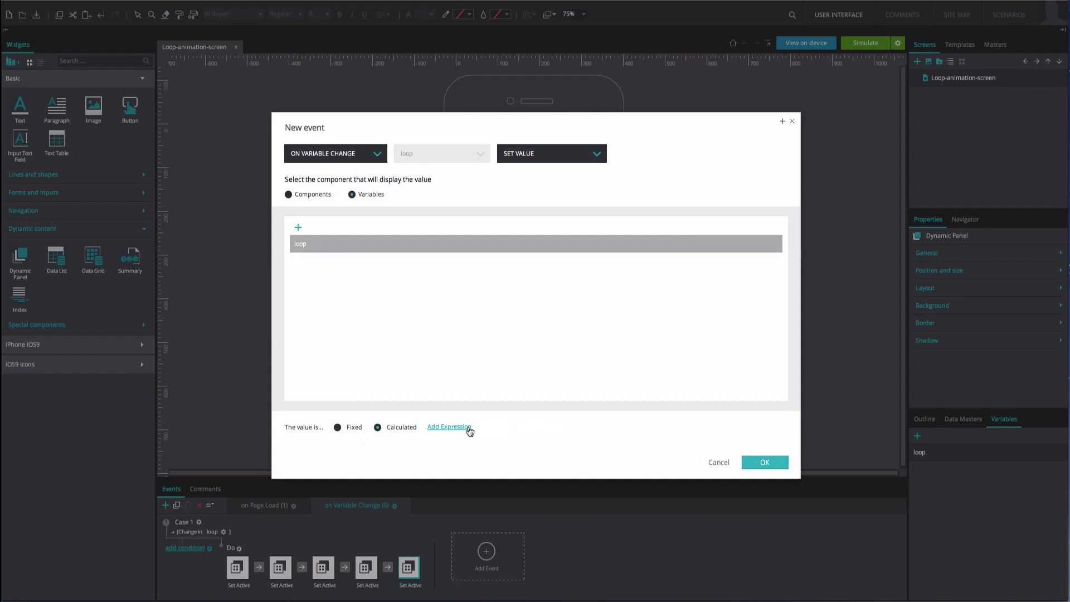
click(449, 427)
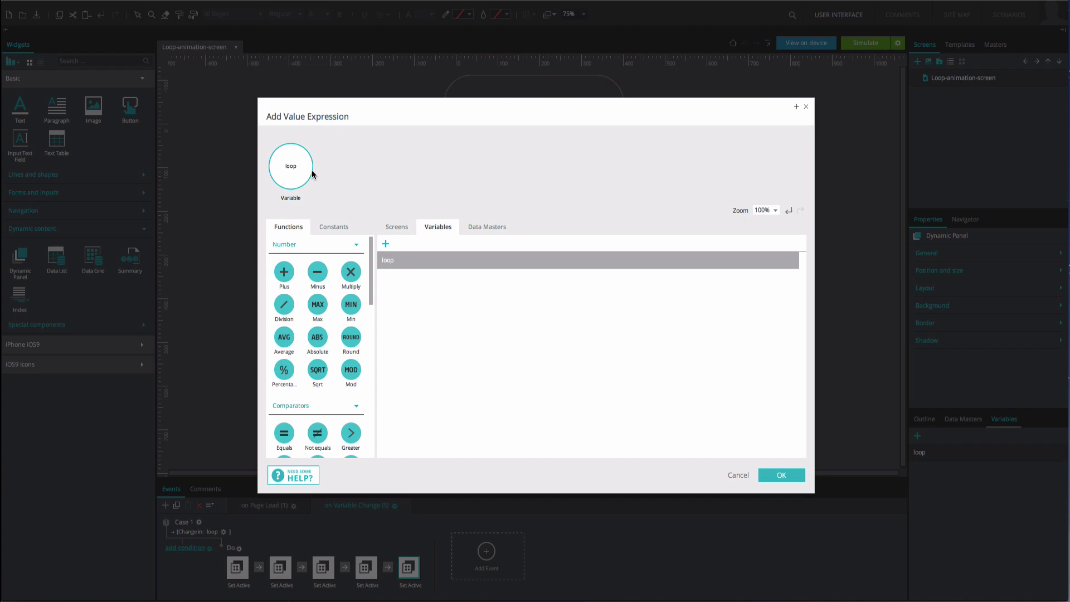
click(290, 166)
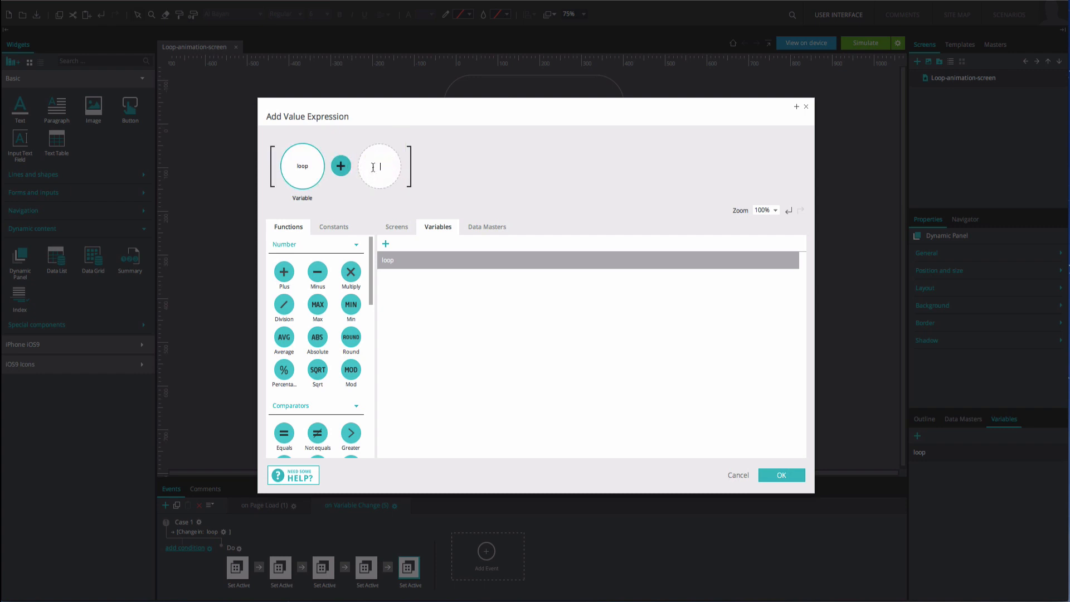
text(1)
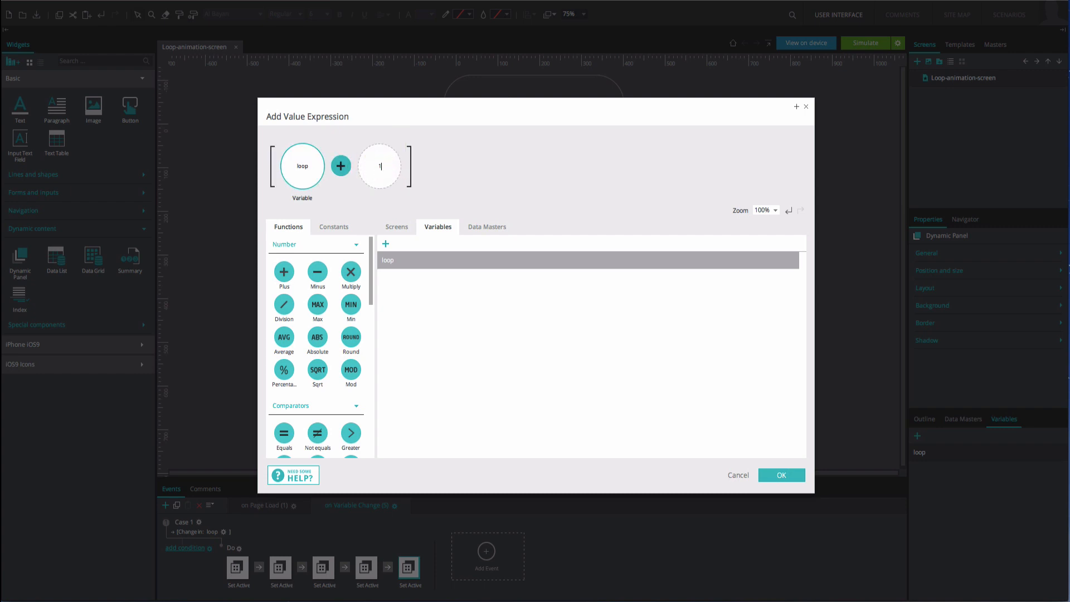
click(782, 475)
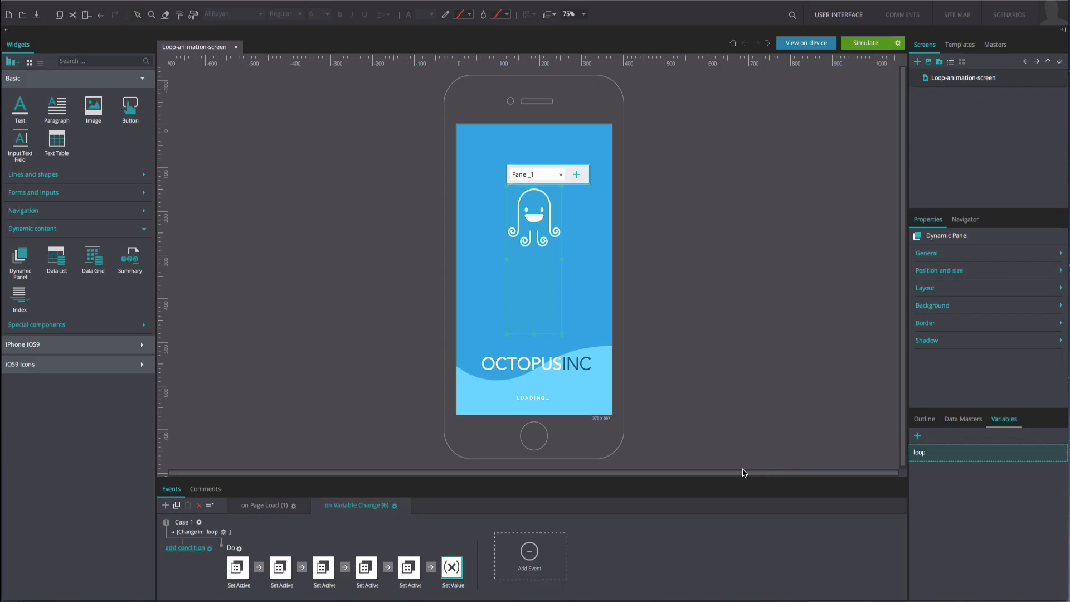
click(259, 567)
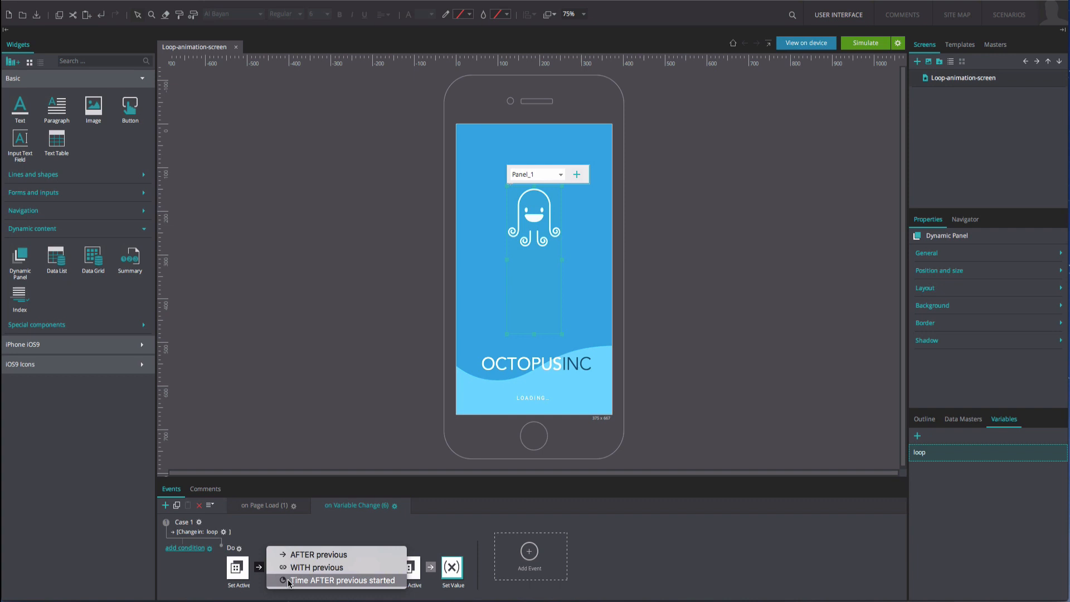
- Insert a 500 ms pause before the loop increment, then run the simulation
click(341, 580)
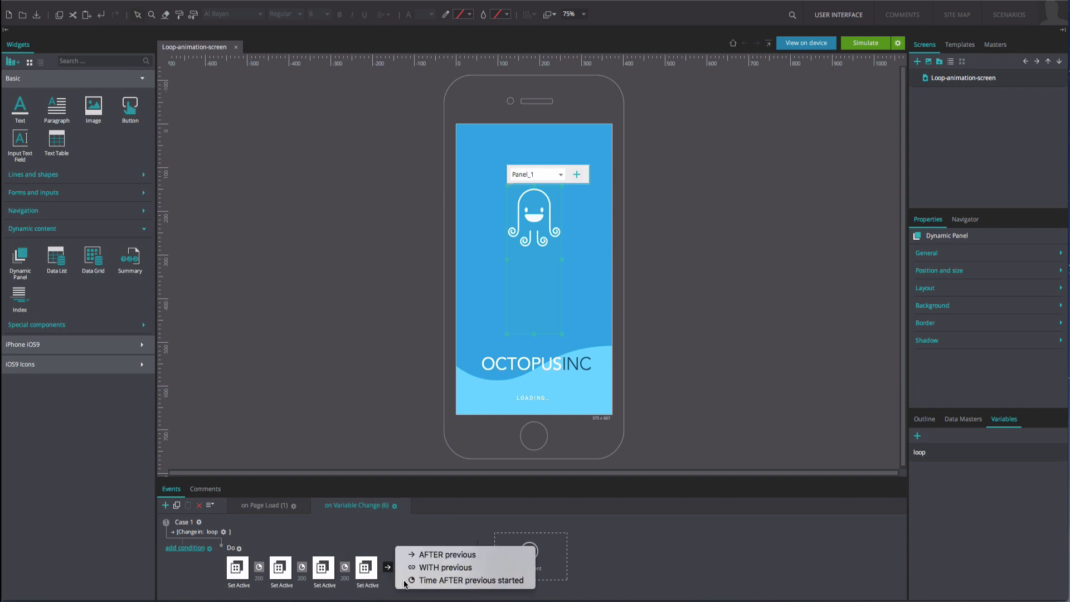
click(452, 580)
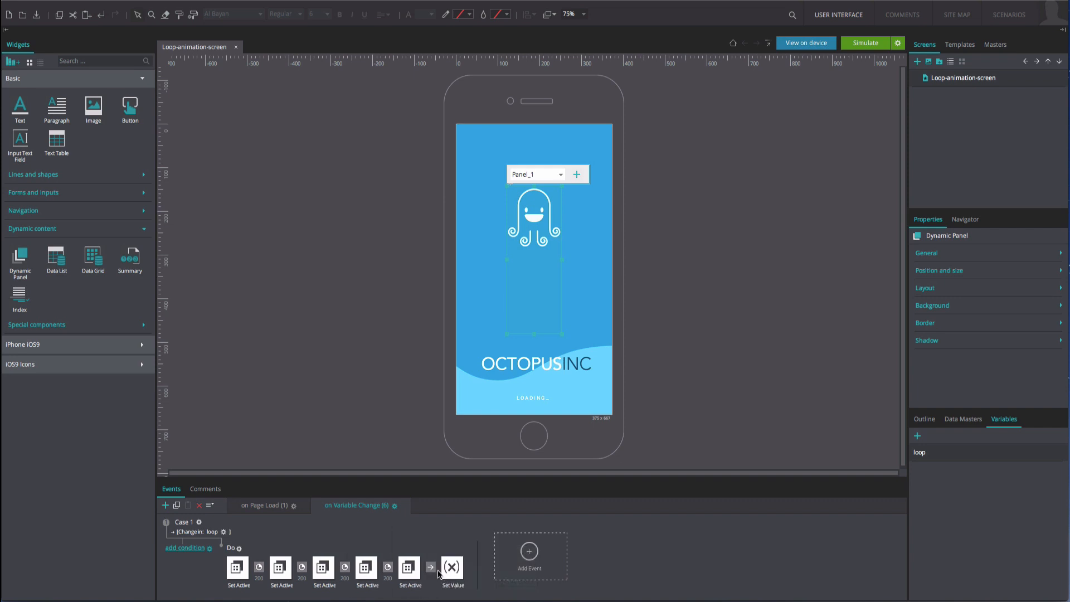
click(452, 566)
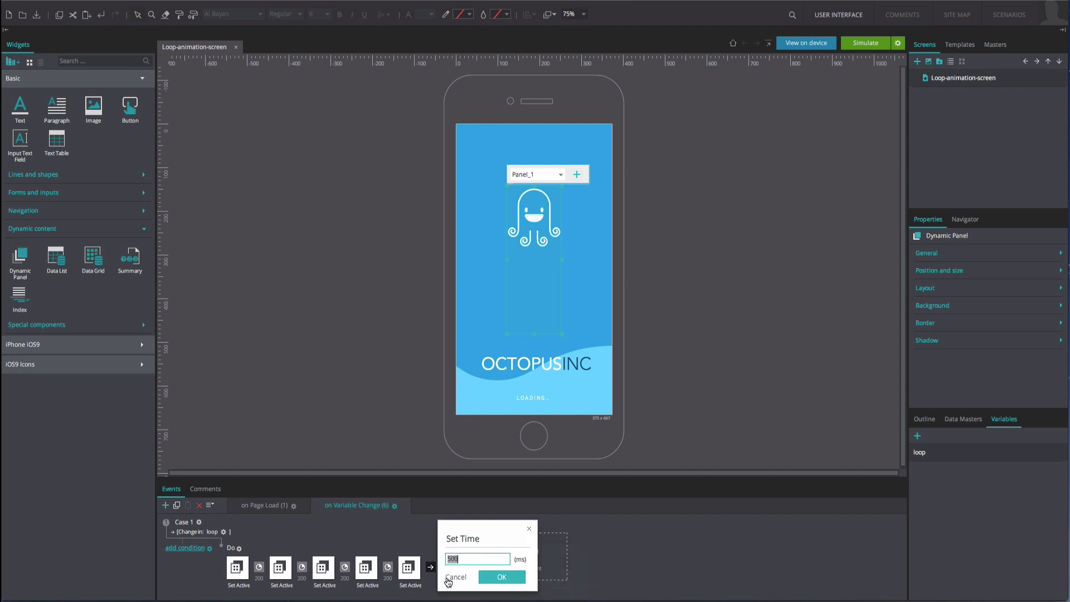
click(502, 576)
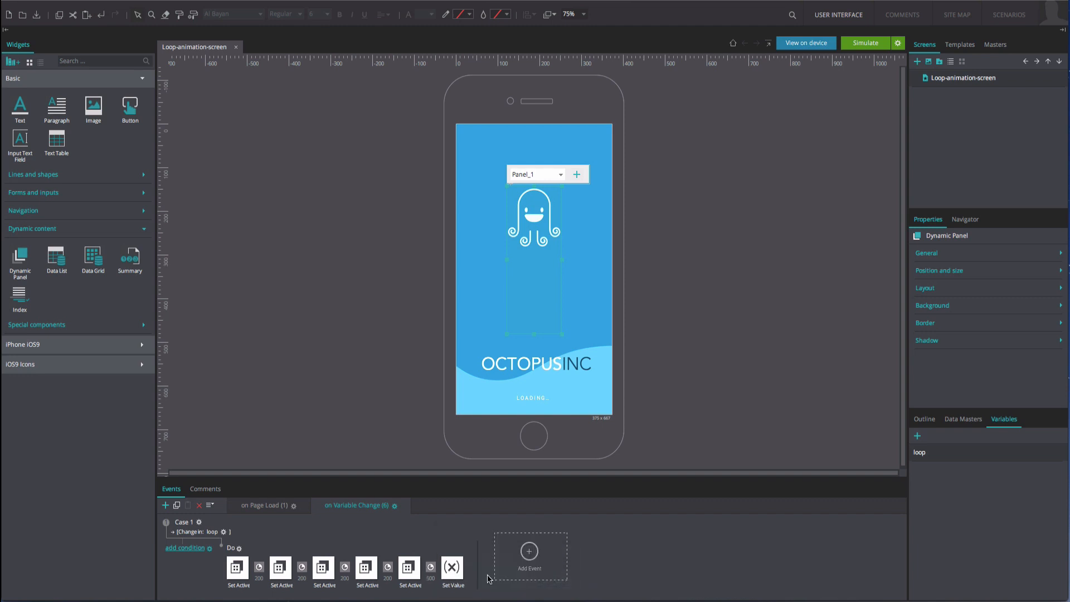
click(866, 43)
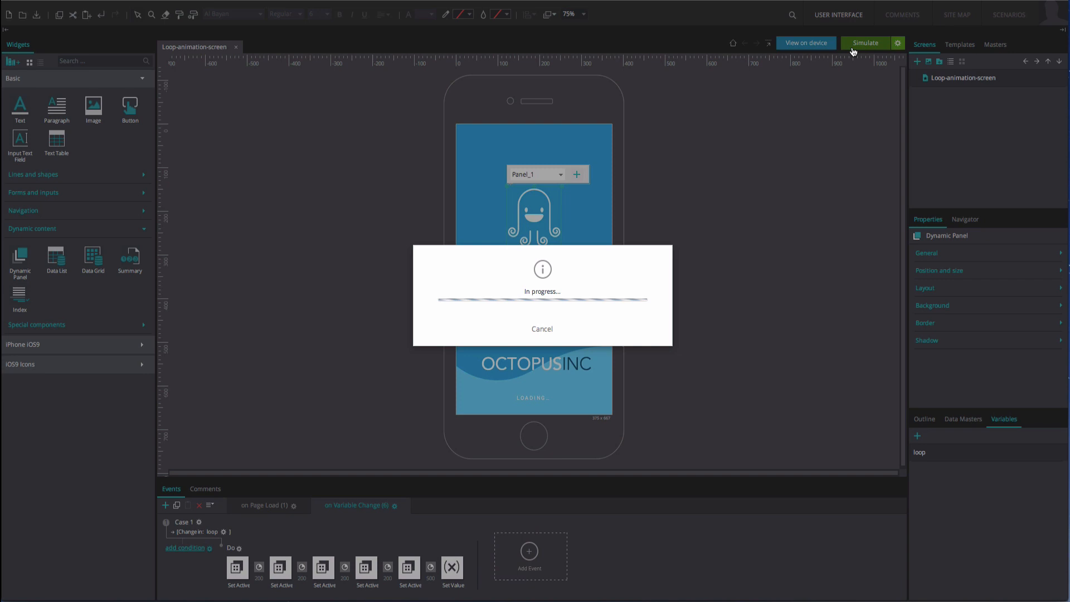
click(865, 43)
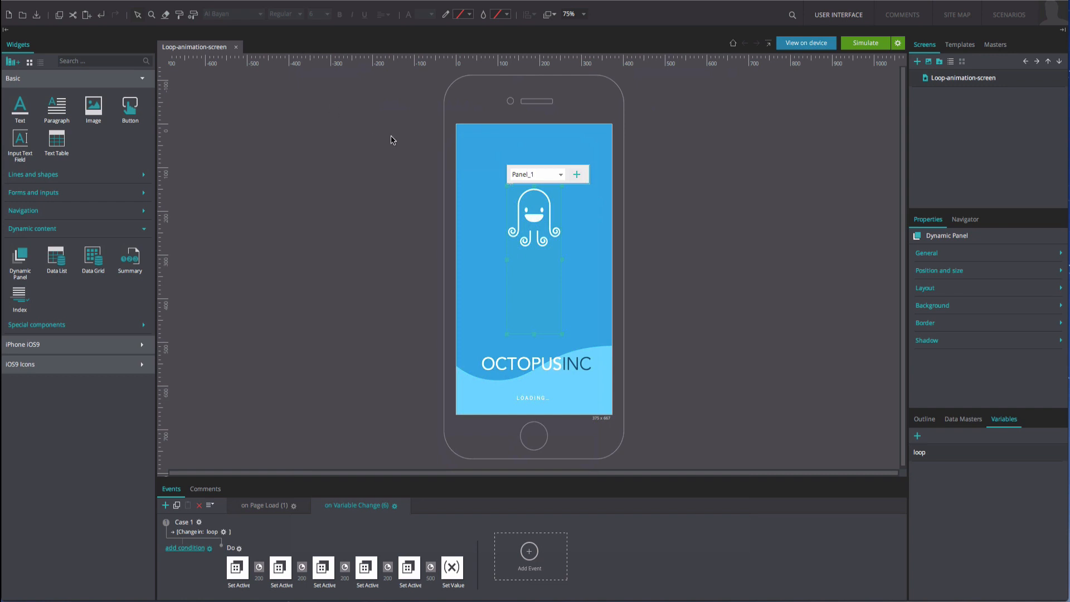
- Drag the octopus panel lower and add a page-load Move to top 77px, linear, 5000 ms
drag(535, 259, 528, 325)
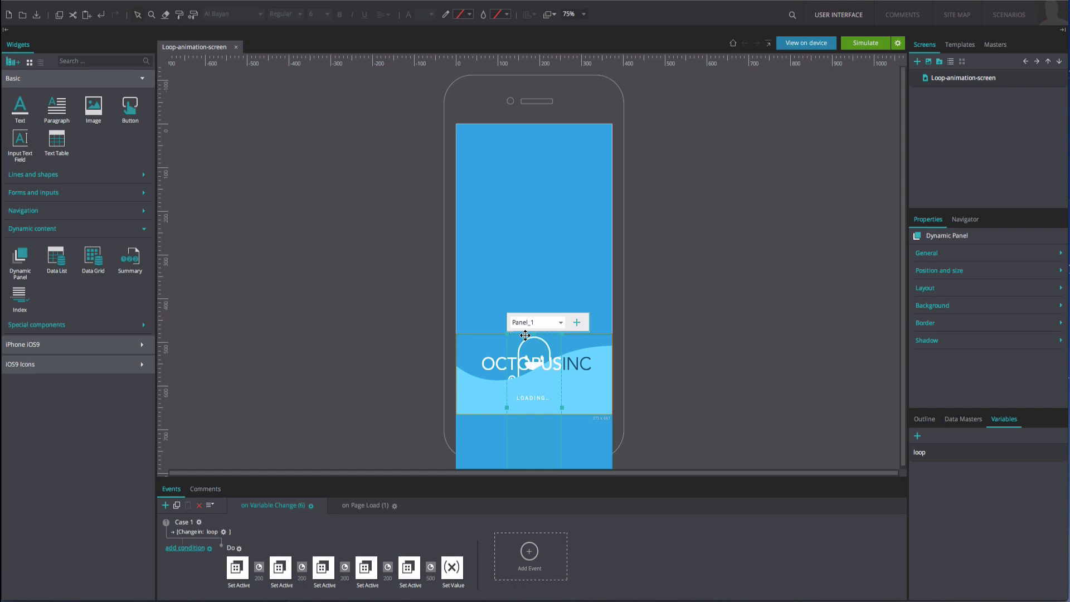
click(364, 505)
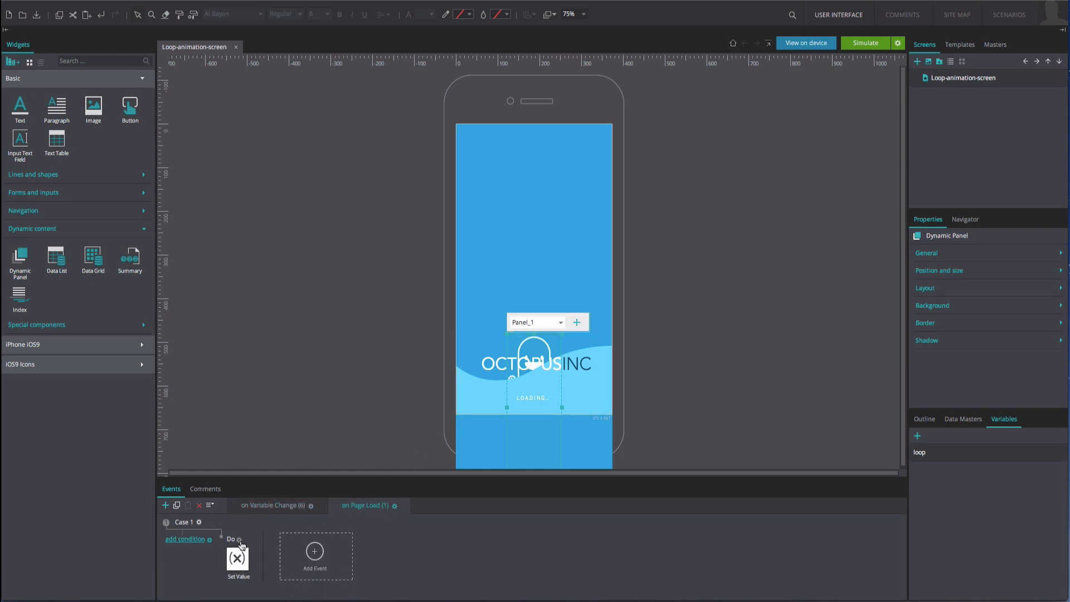
click(315, 552)
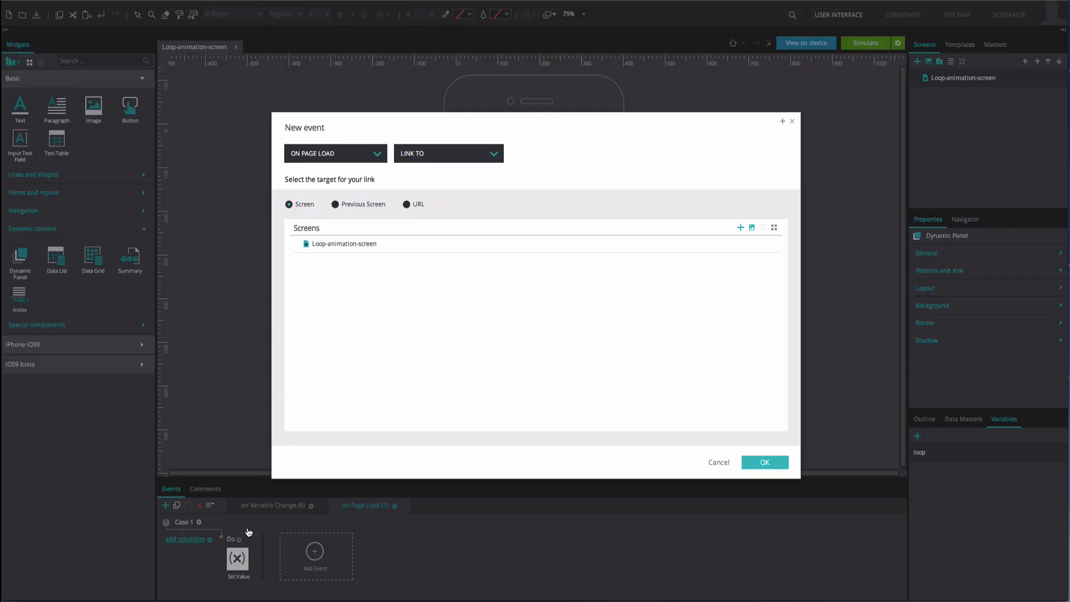
click(448, 153)
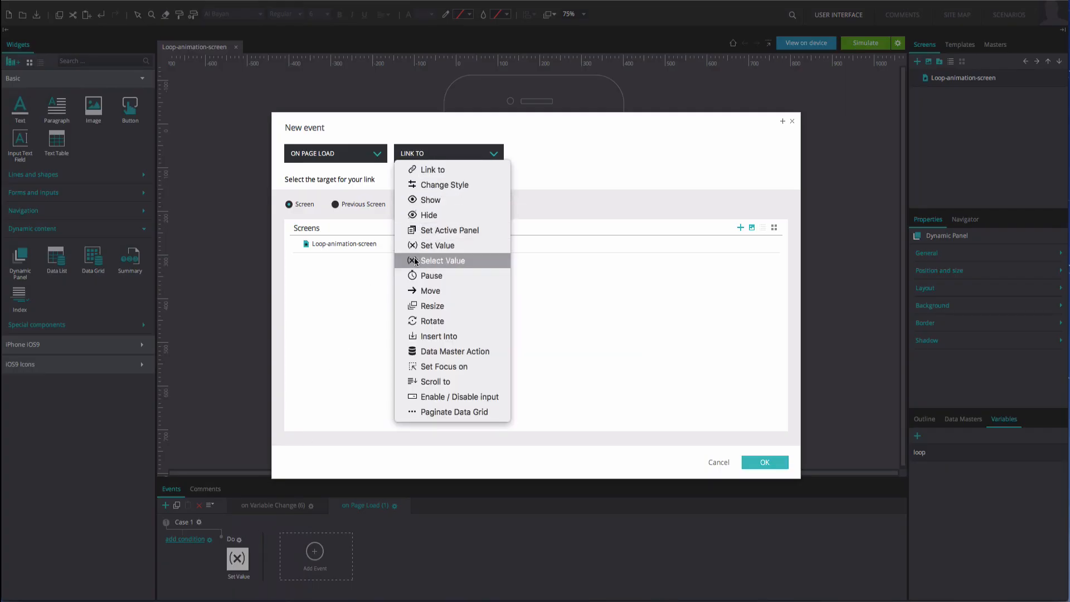
click(433, 291)
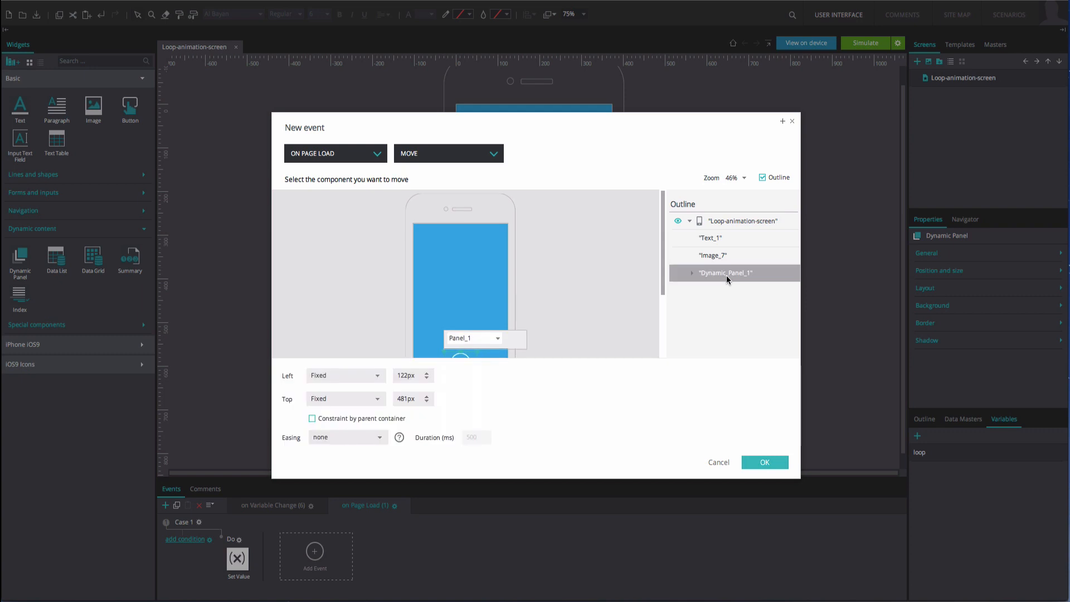
click(345, 375)
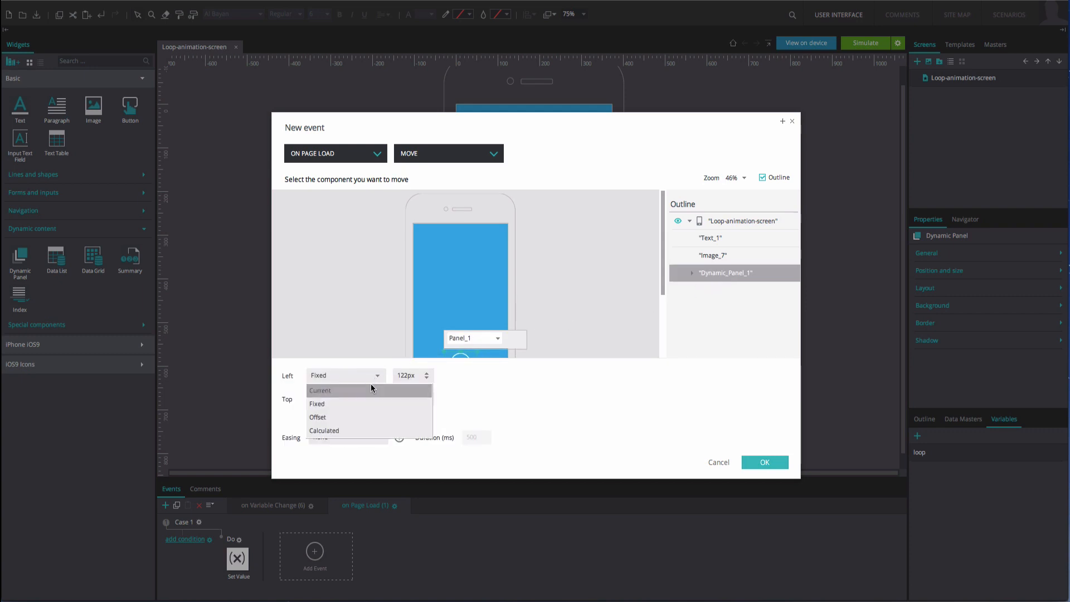
click(320, 390)
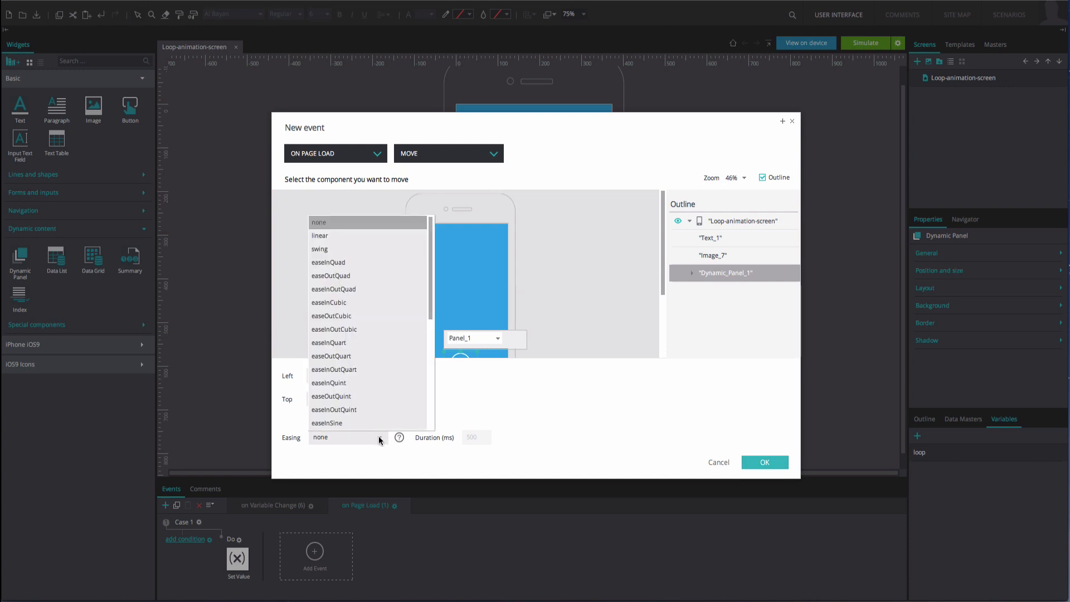
click(320, 235)
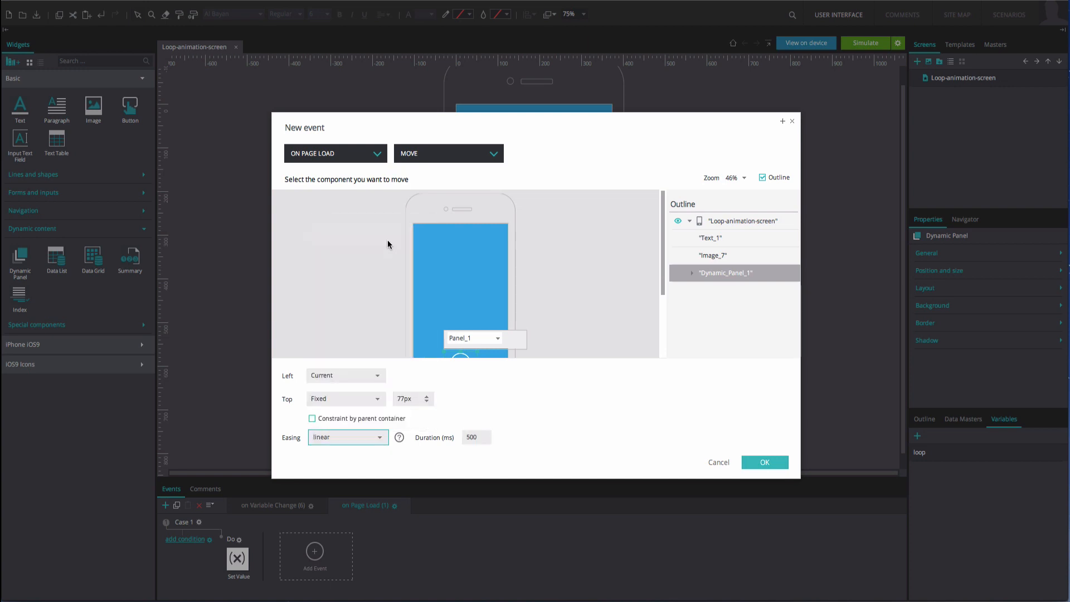
click(476, 437)
text(0)
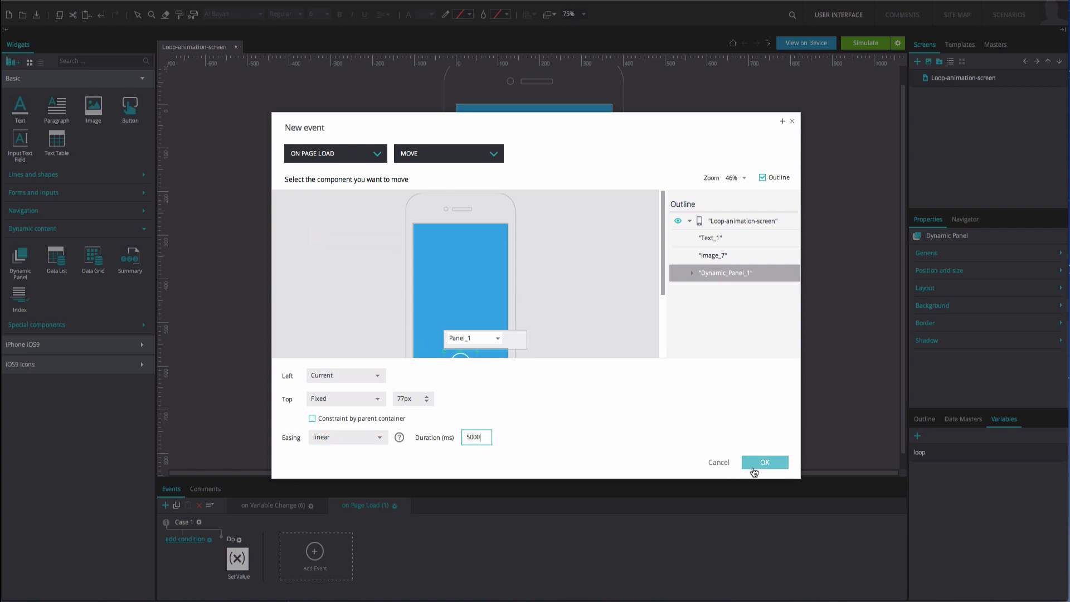
click(765, 462)
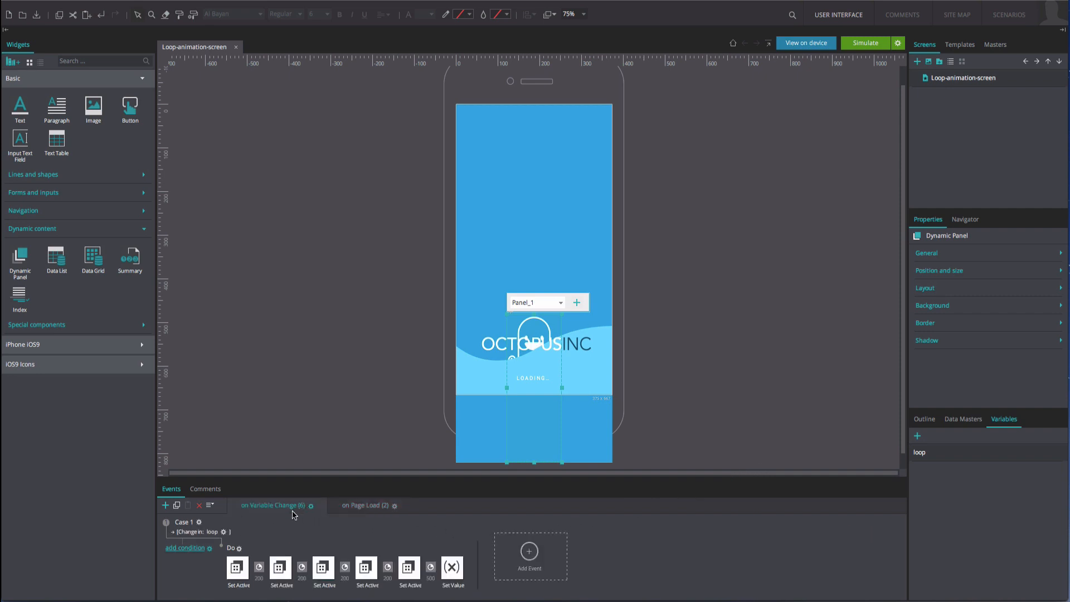
- Add the condition loop < 8 to the panel-cycling case, then simulate the prototype
click(185, 548)
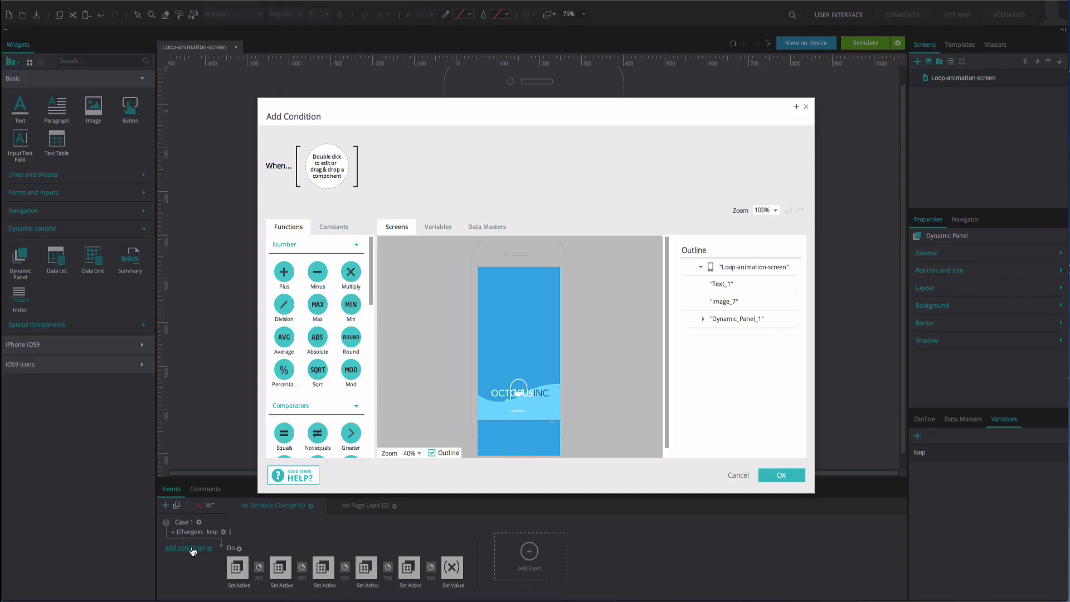
mouse_move(435, 257)
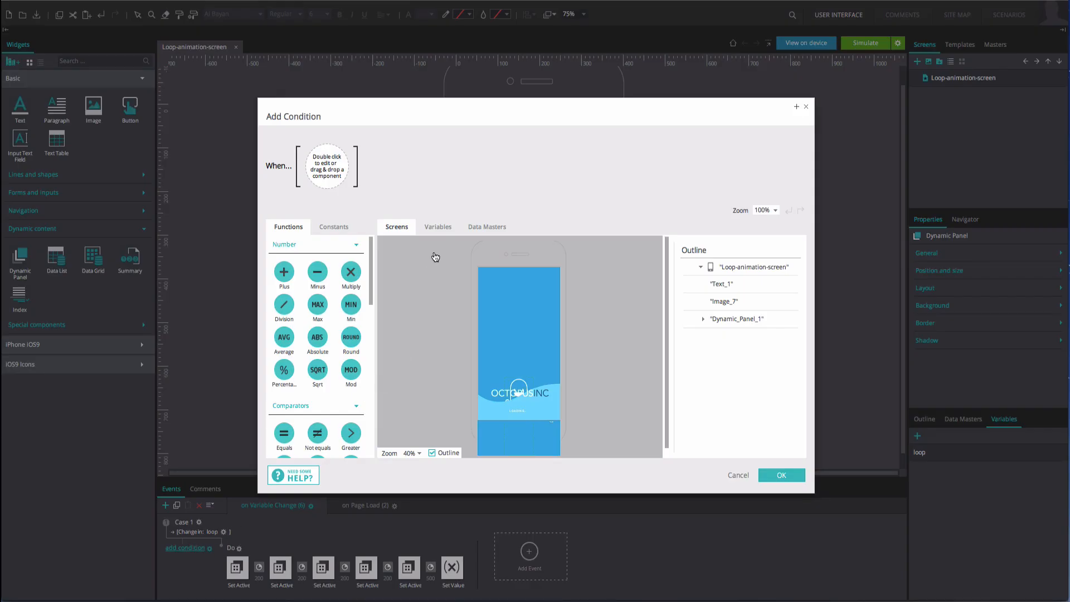
click(438, 226)
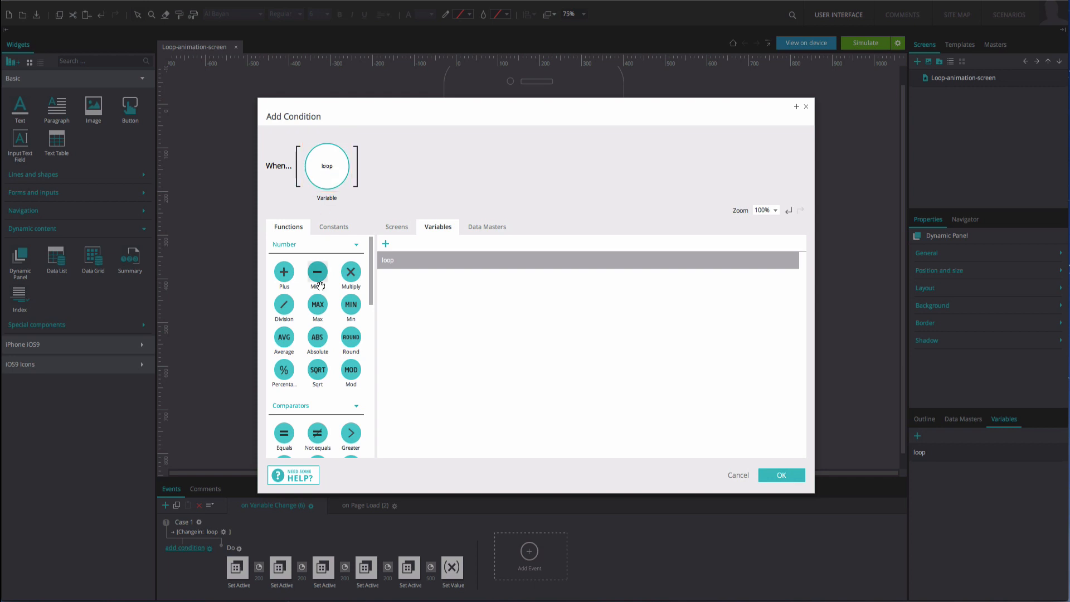
scroll(down, 3)
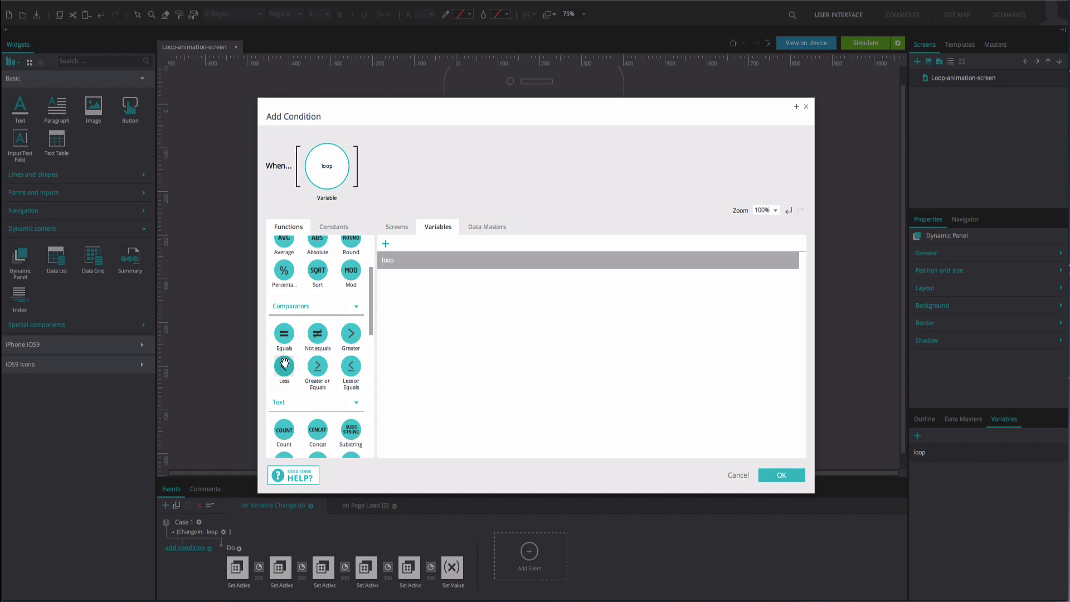
click(284, 366)
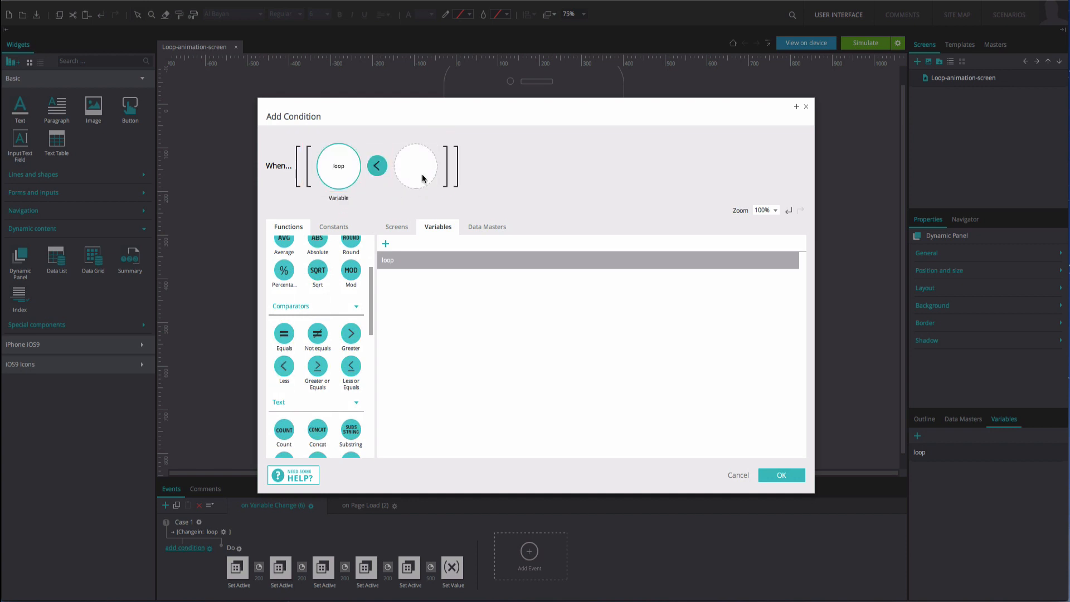
text(8)
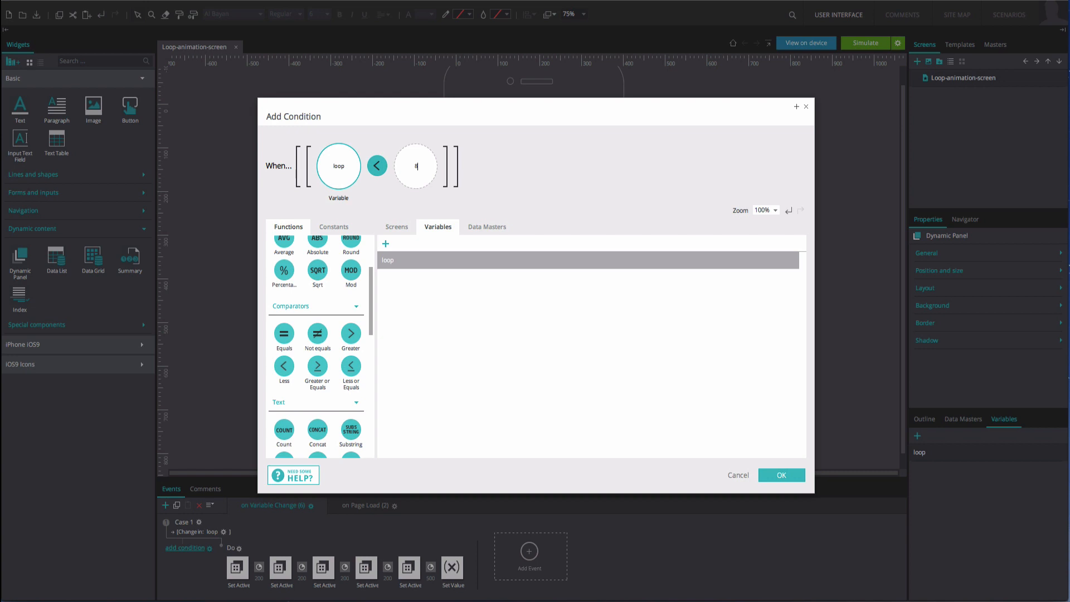
mouse_move(609, 415)
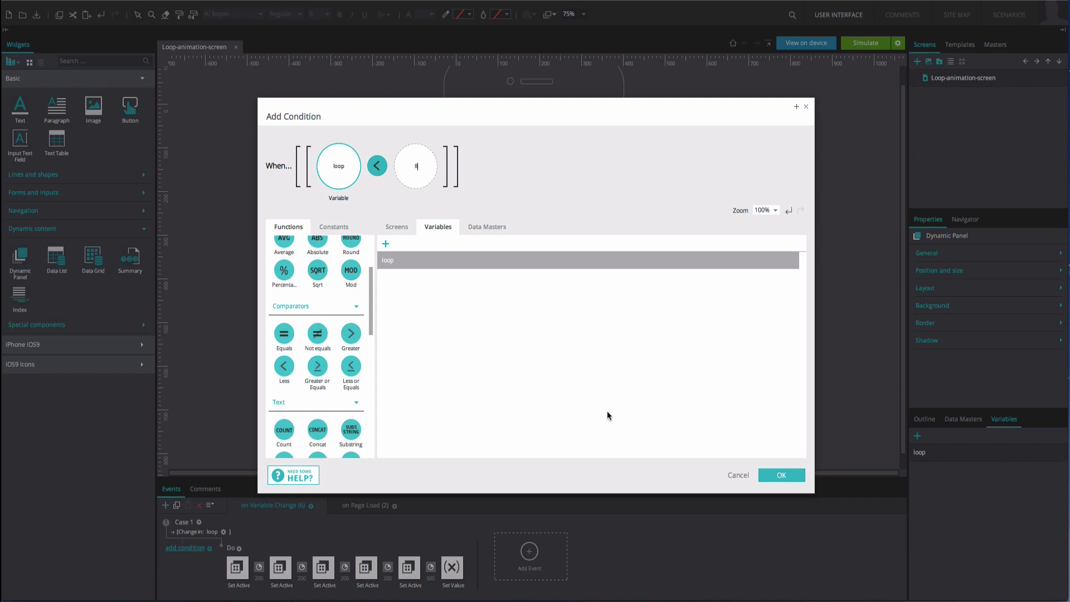
click(782, 475)
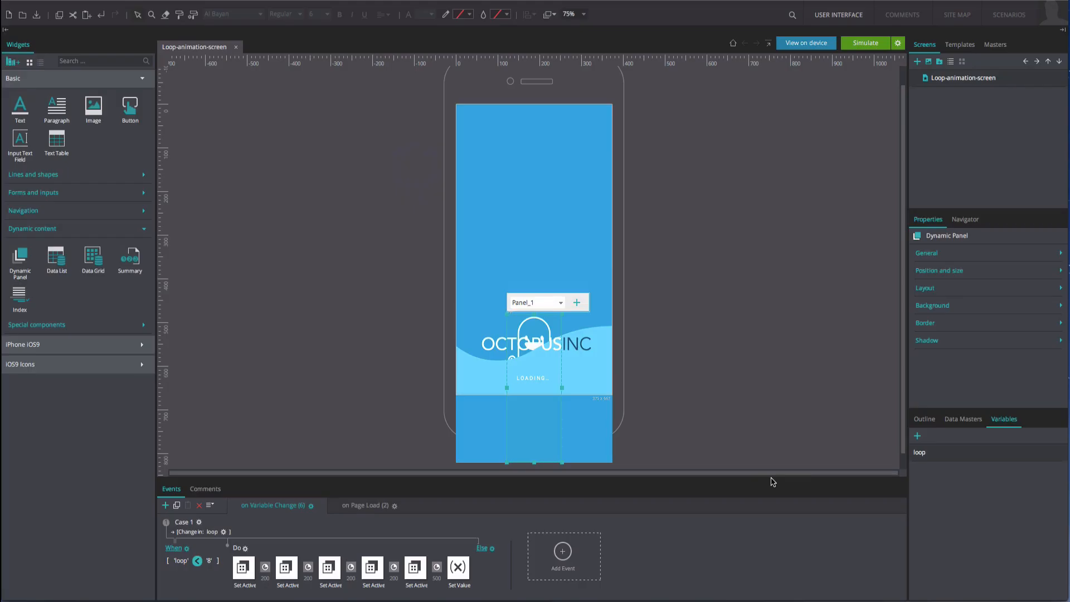
click(865, 43)
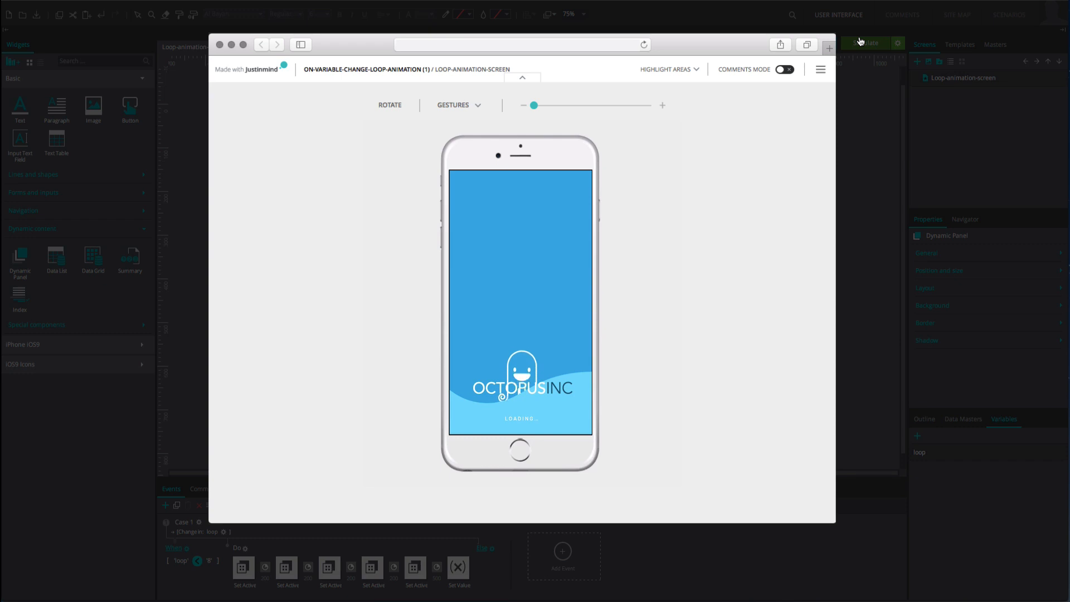